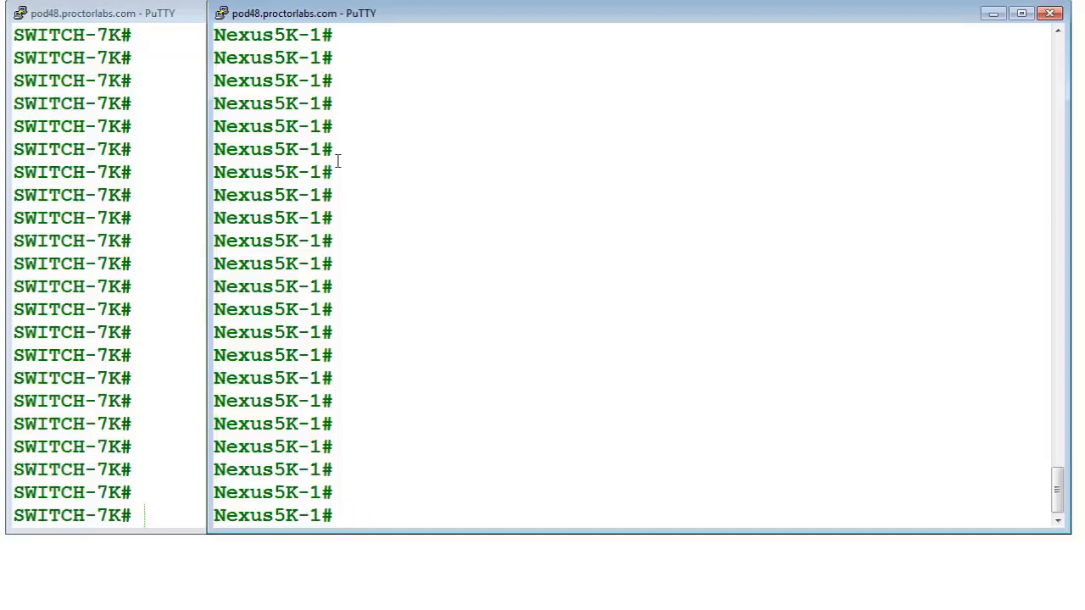
mouse_move(81, 218)
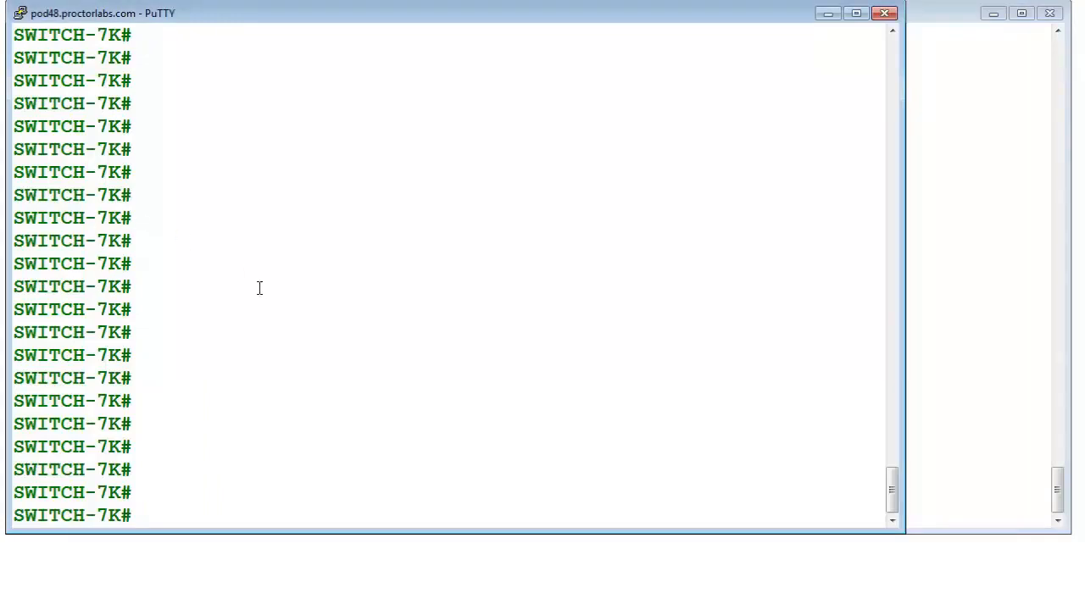
Run 'show license' on SWITCH-7K and page through its permanent Nexus 7000 license packages
text(show lic)
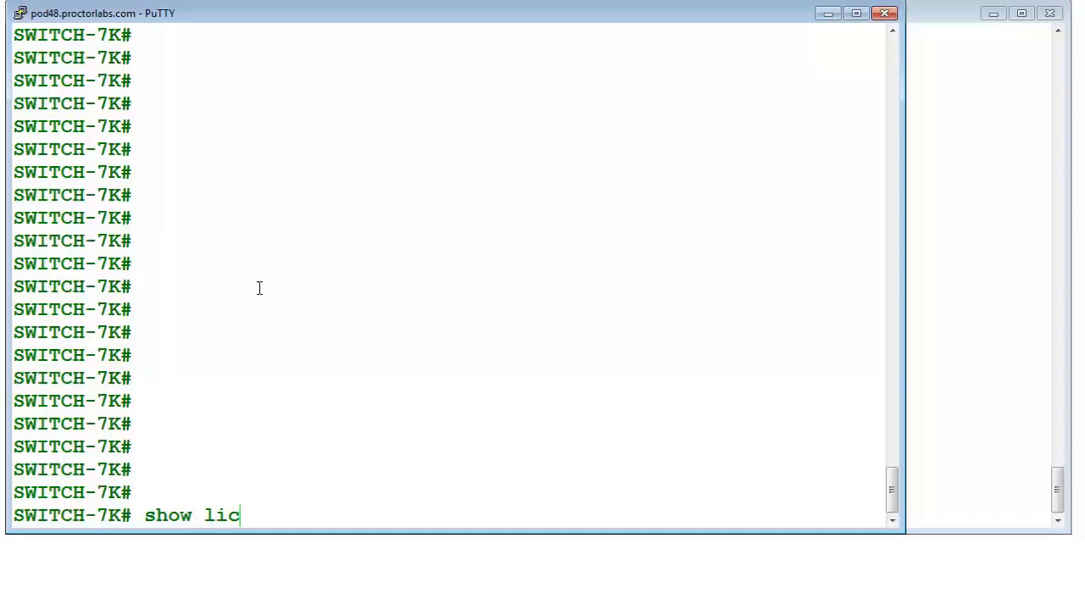
text(en)
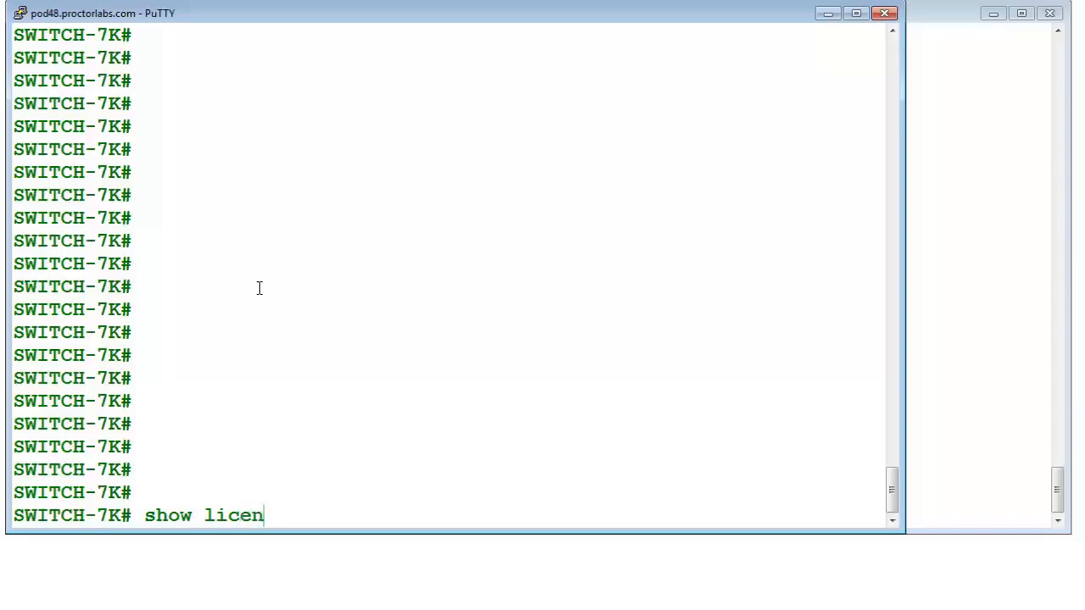
key(Return)
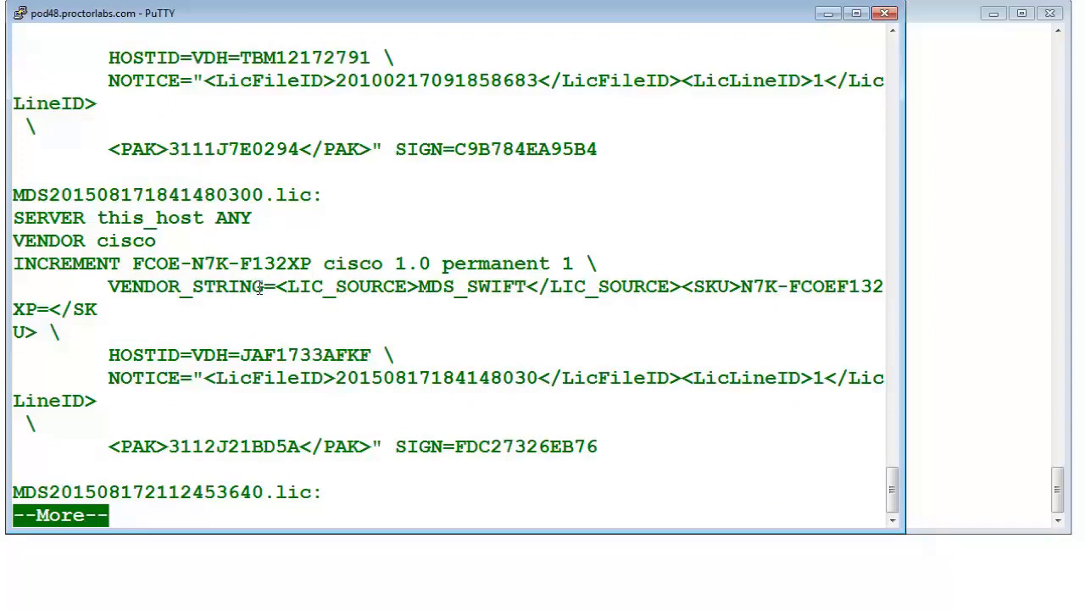
double_click(136, 194)
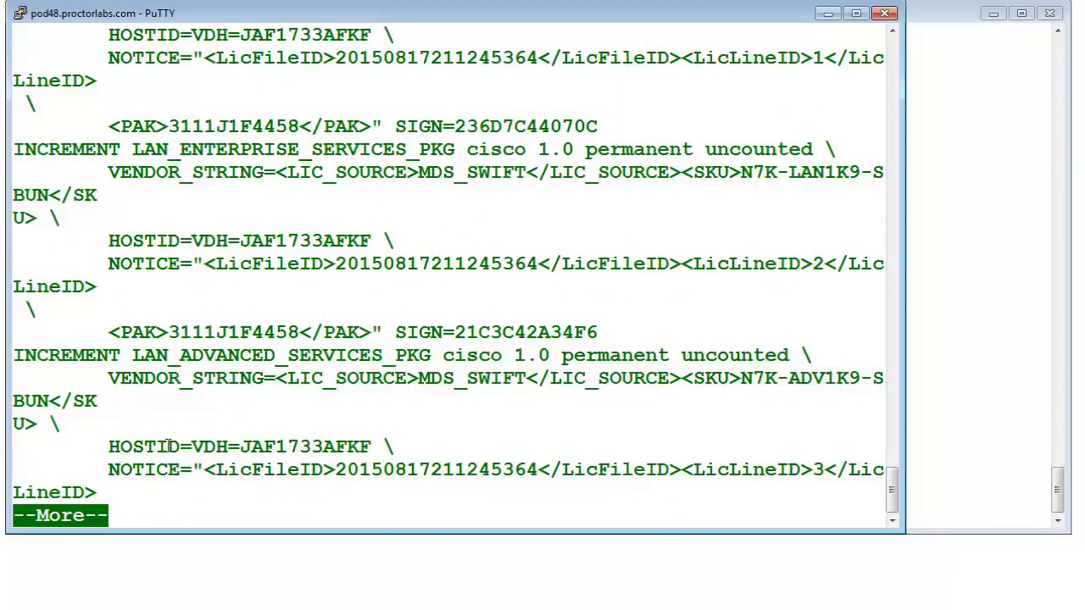
mouse_move(48, 343)
text(sh)
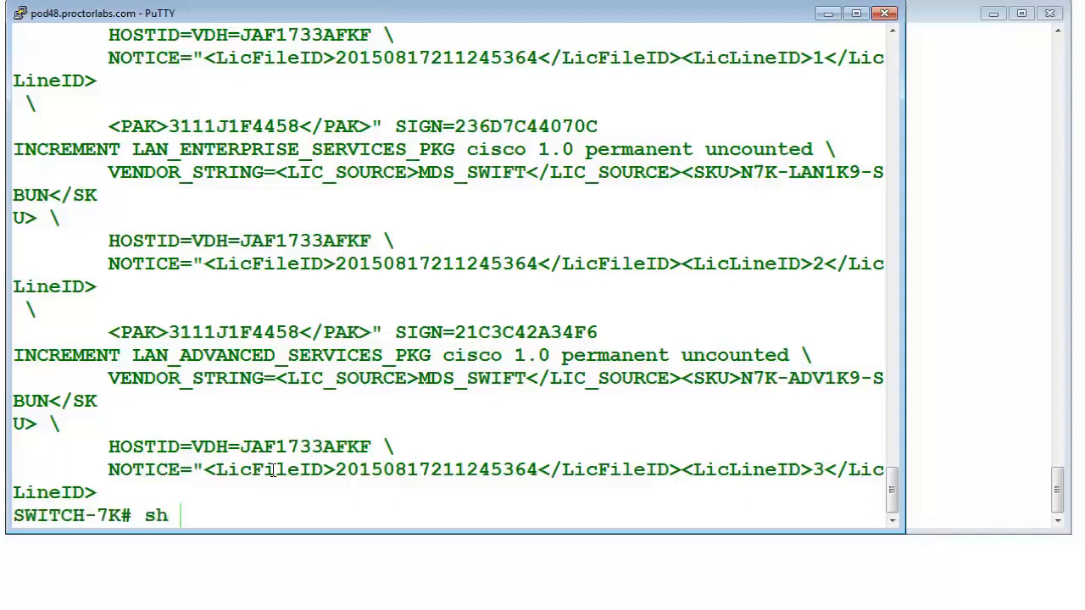
Run 'sh lice brief' on SWITCH-7K, then bring the Nexus5K-1 console to the front
text(lice brief)
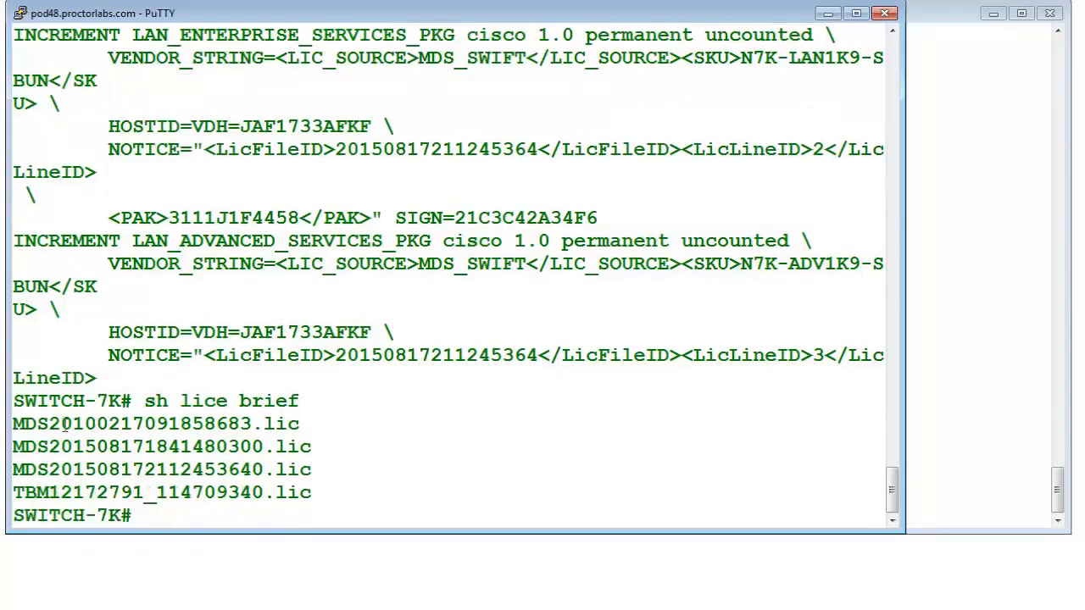
drag(12, 423, 318, 492)
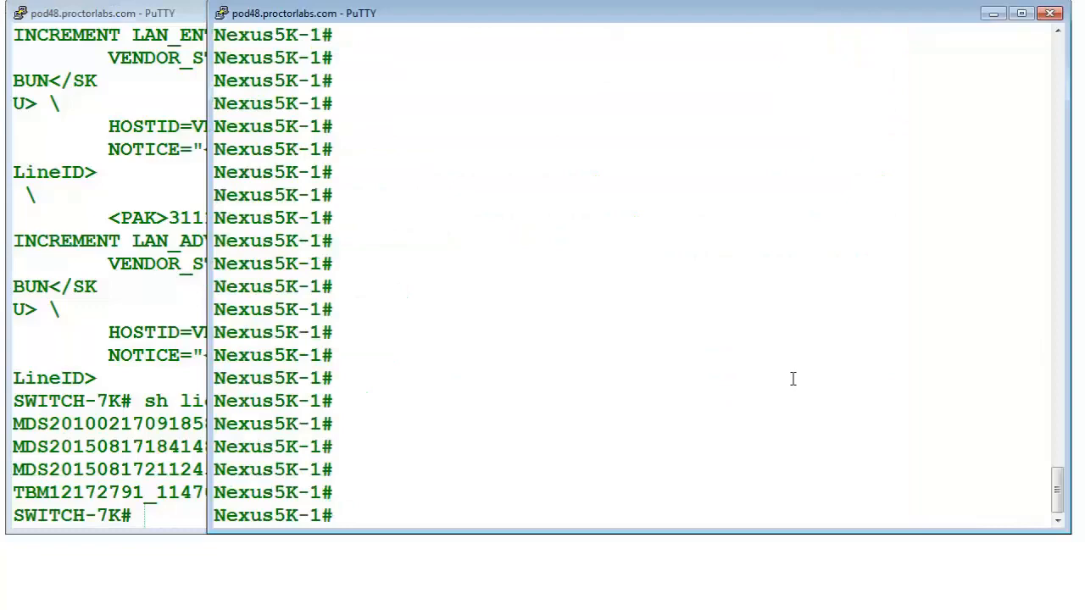
Run 'show license' and 'sh license brief' on Nexus5K-1, then return to SWITCH-7K
text(sh licne)
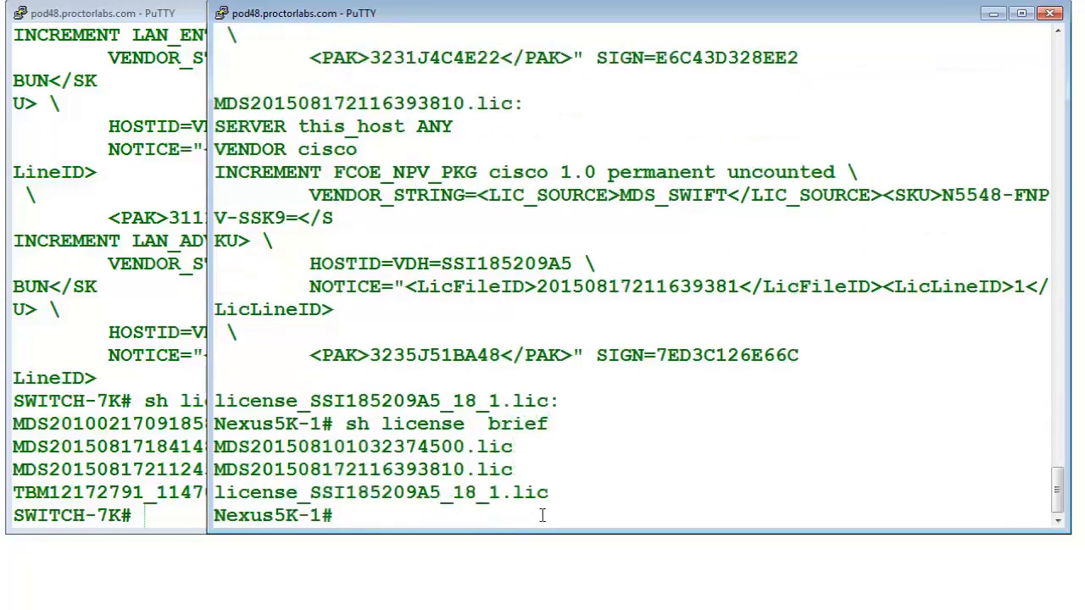
drag(213, 446, 547, 492)
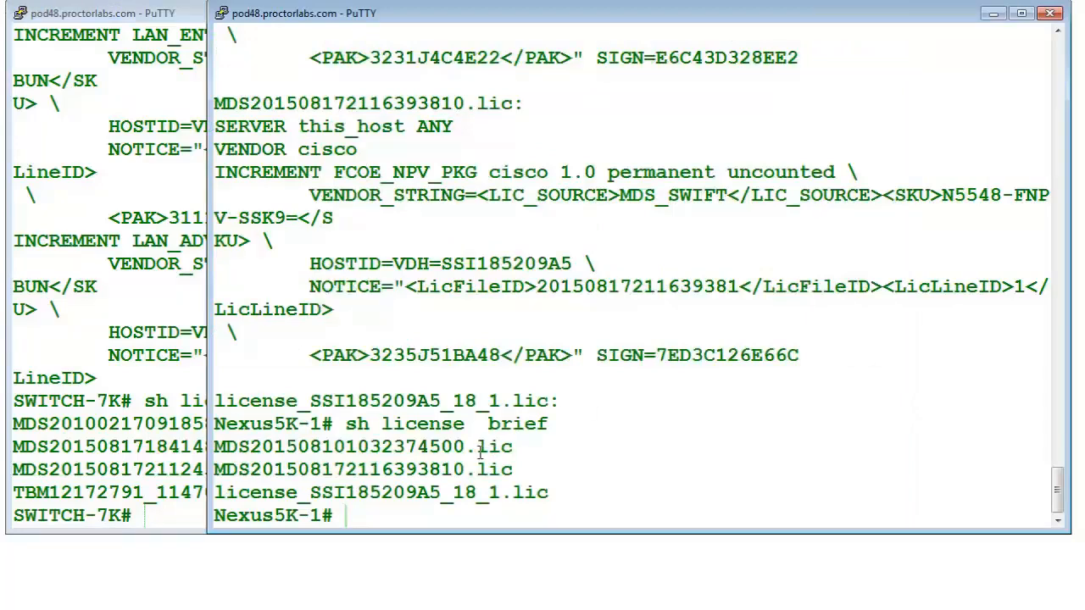
double_click(525, 492)
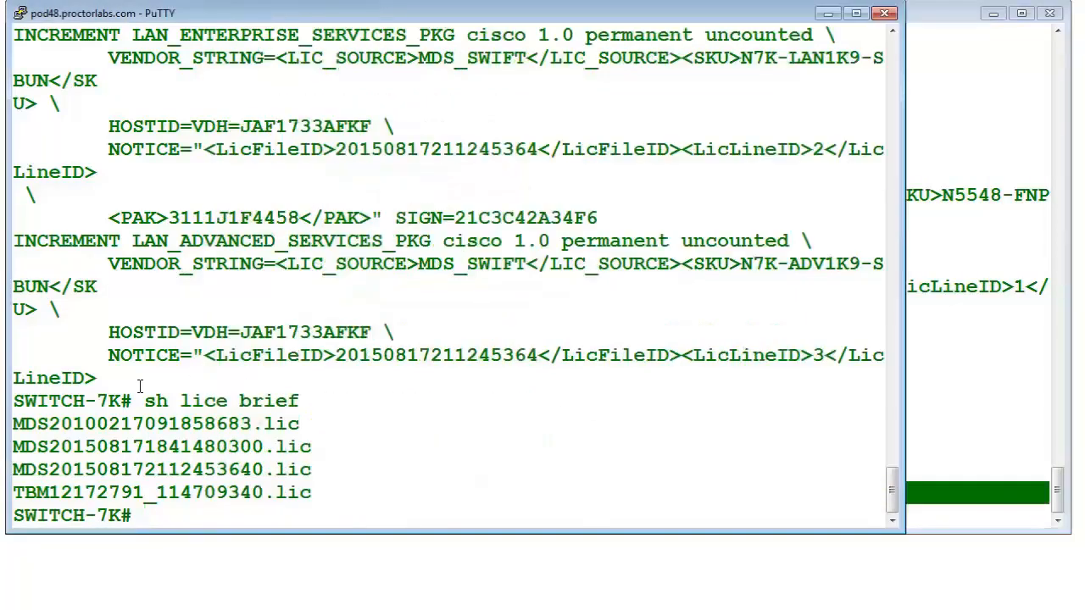
Run 'dir bootflash://' and copy the MDS201508172112453640.lic file name from the listing
text(dir bootflash:)
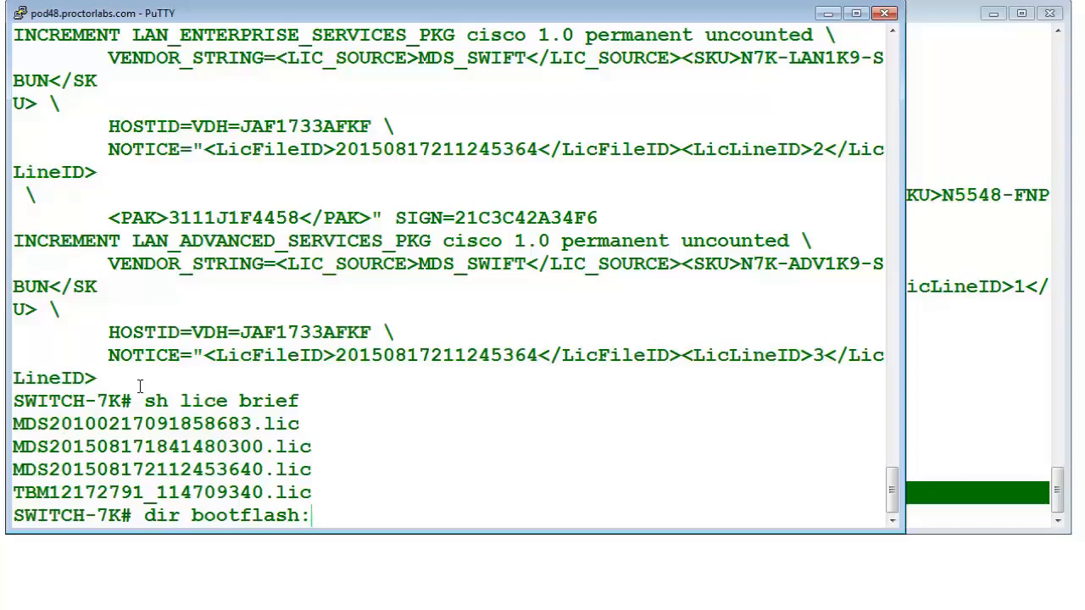
text(//)
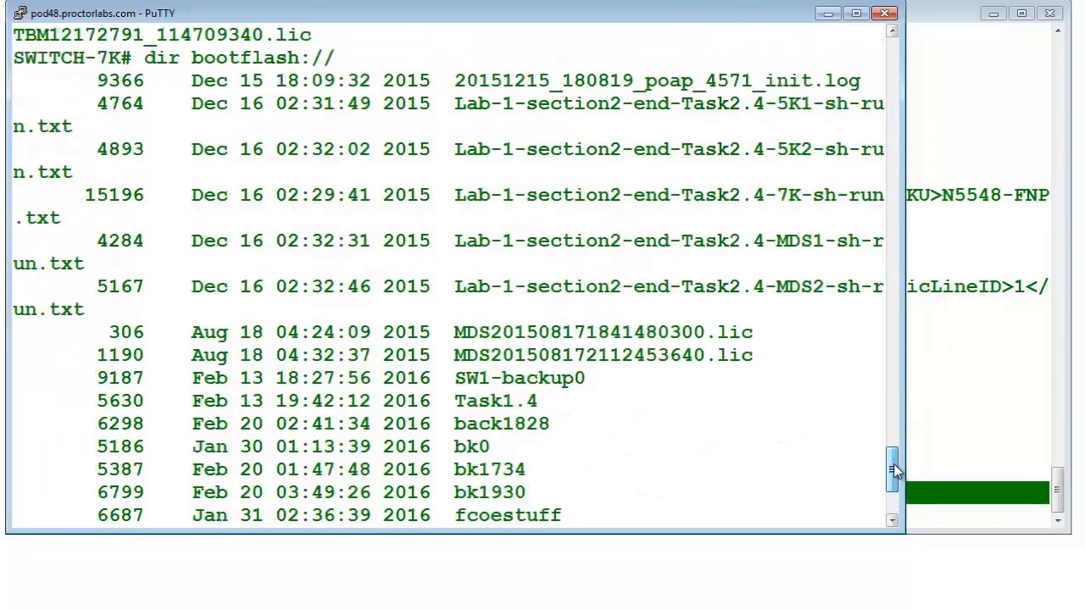
scroll(down, 3)
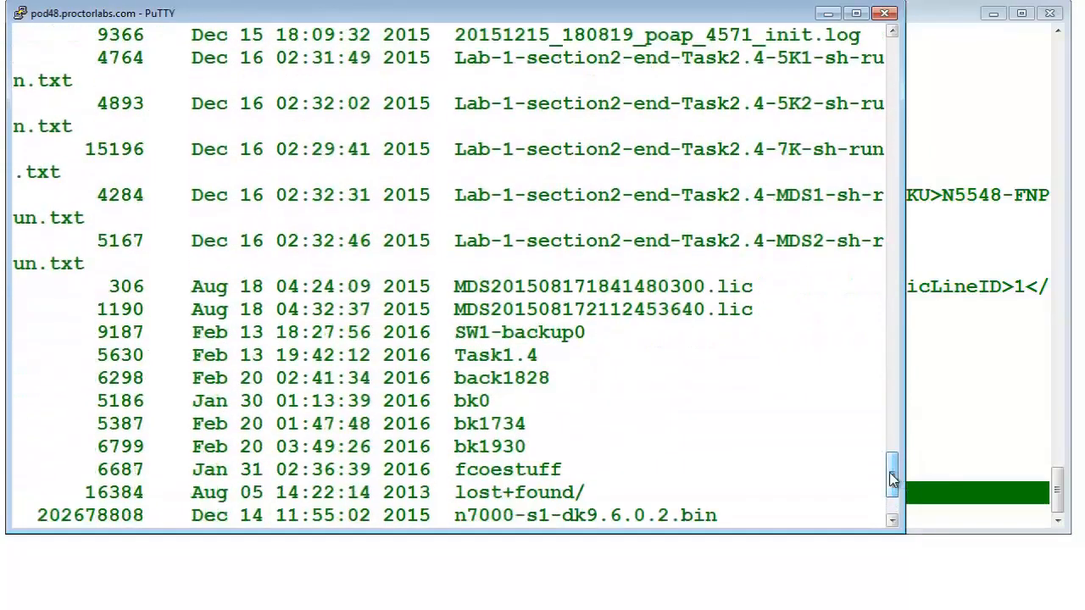
drag(455, 286, 750, 309)
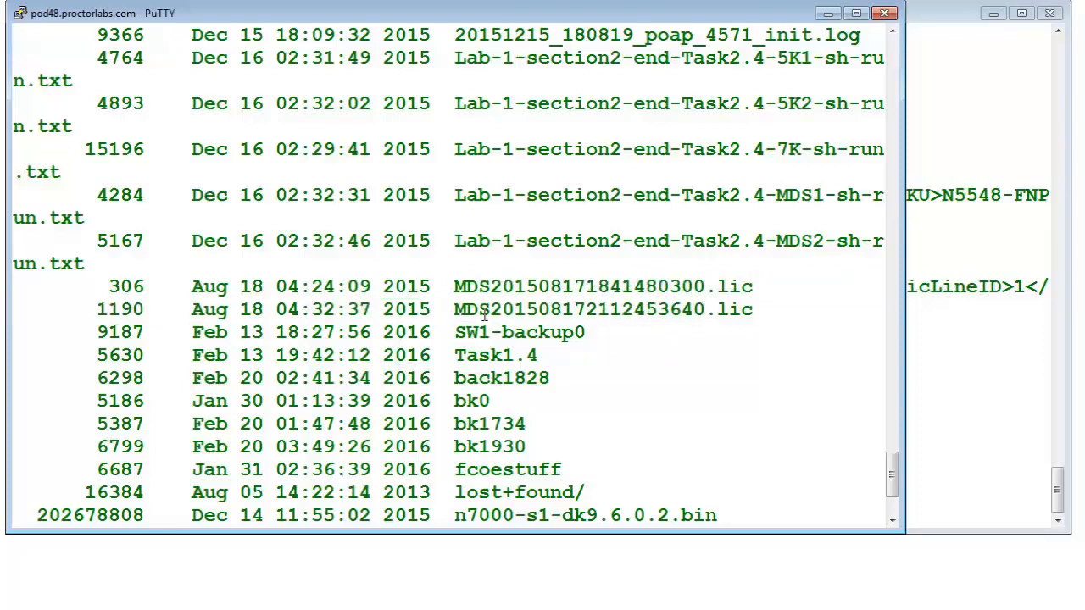
double_click(585, 308)
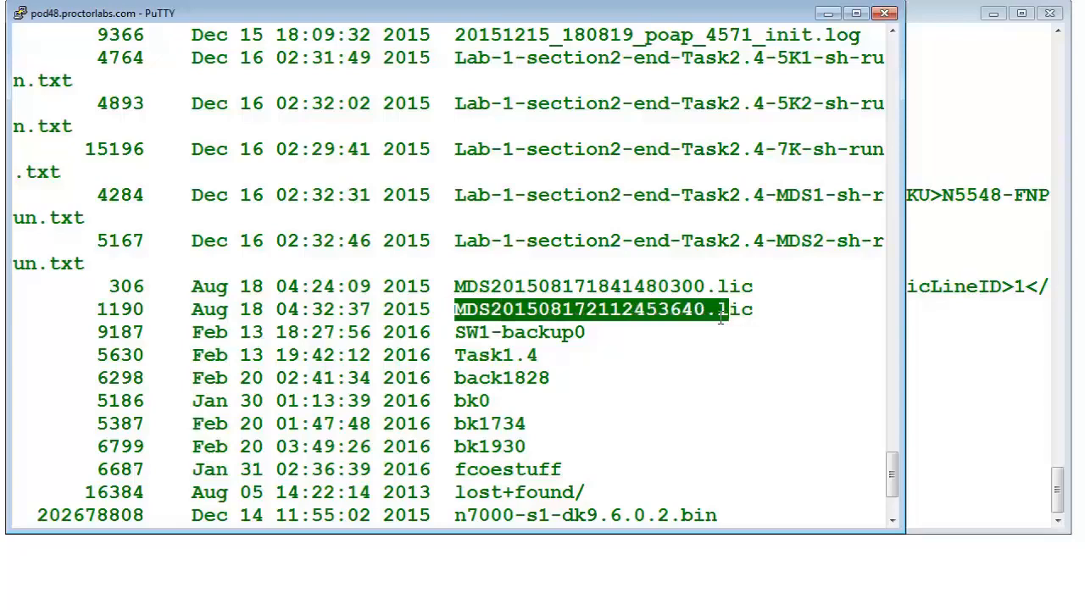
scroll(down, 3)
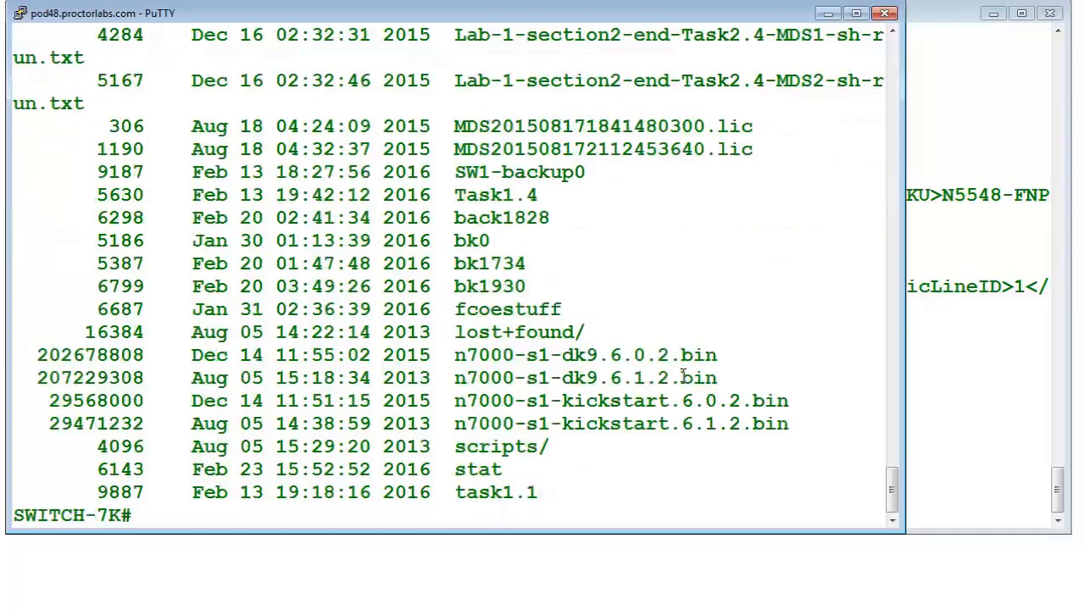
Type 'install license' with a bootflash/slot0: location on SWITCH-7K
text(di)
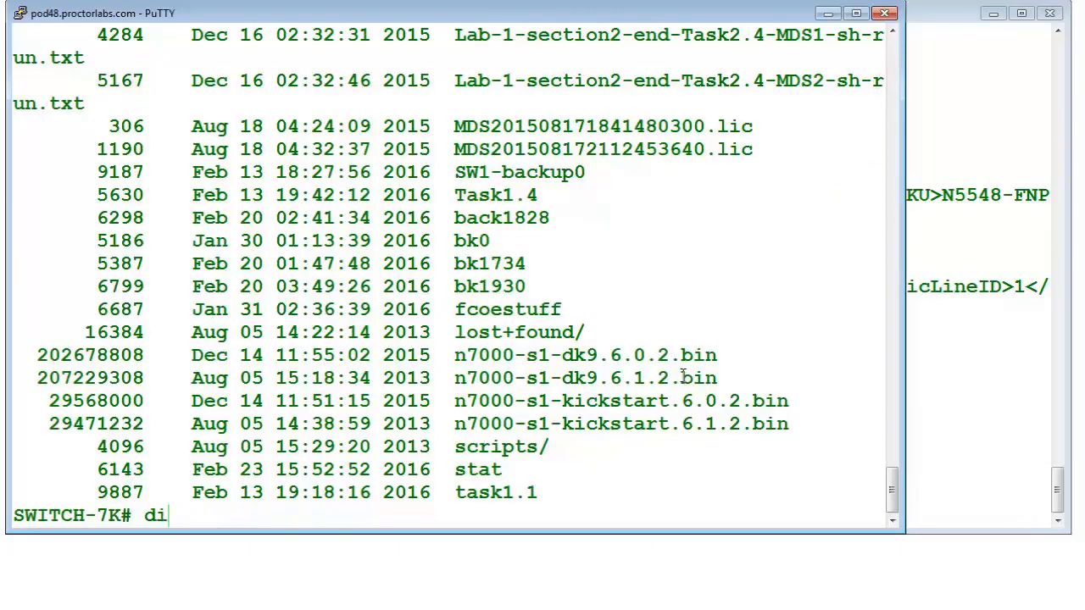
text(nstall)
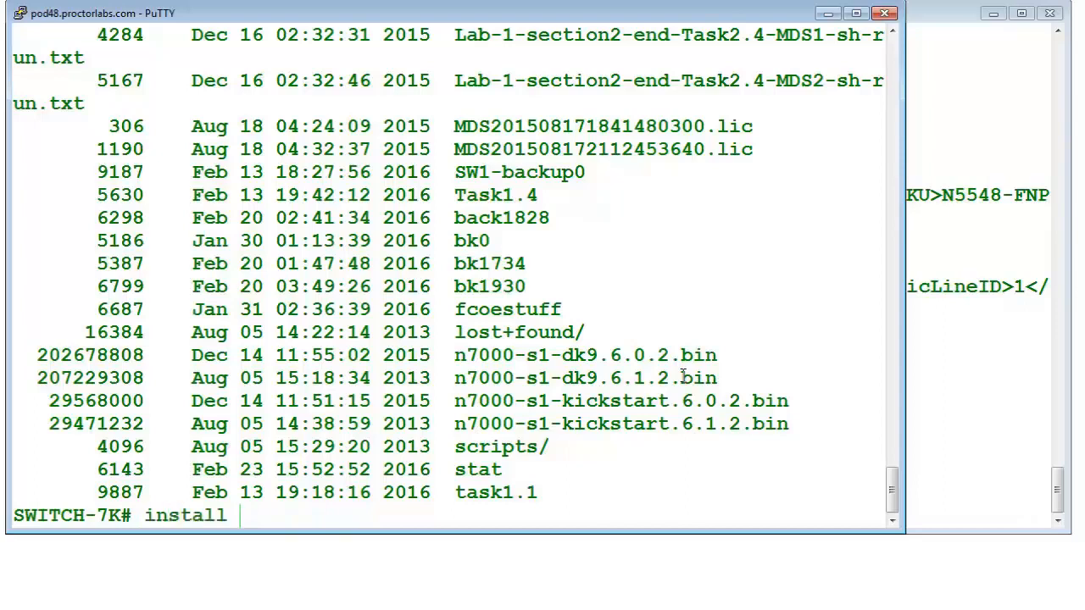
text(license)
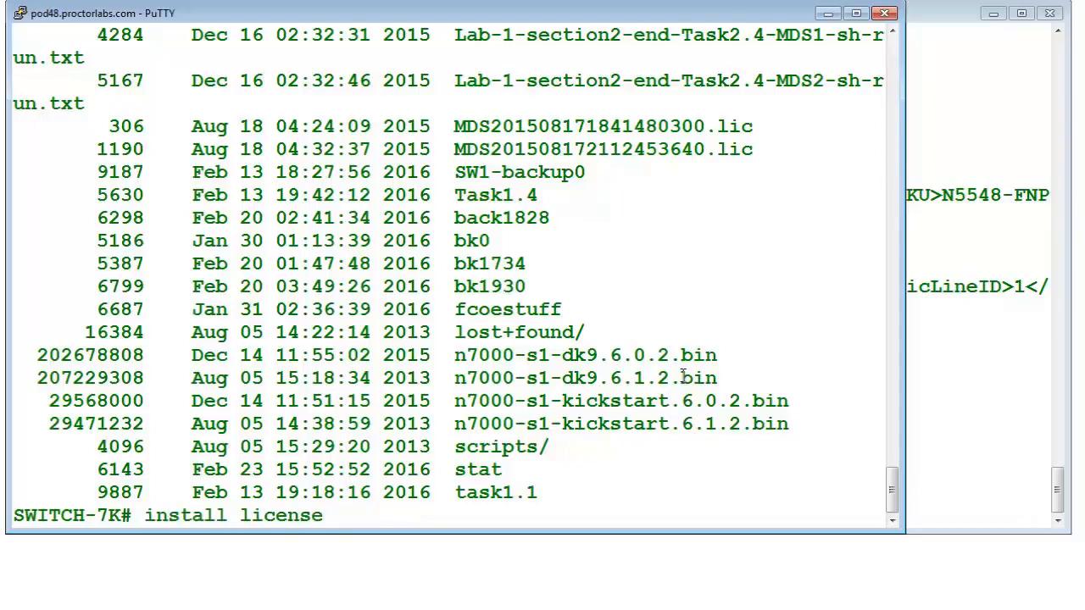
text(boot)
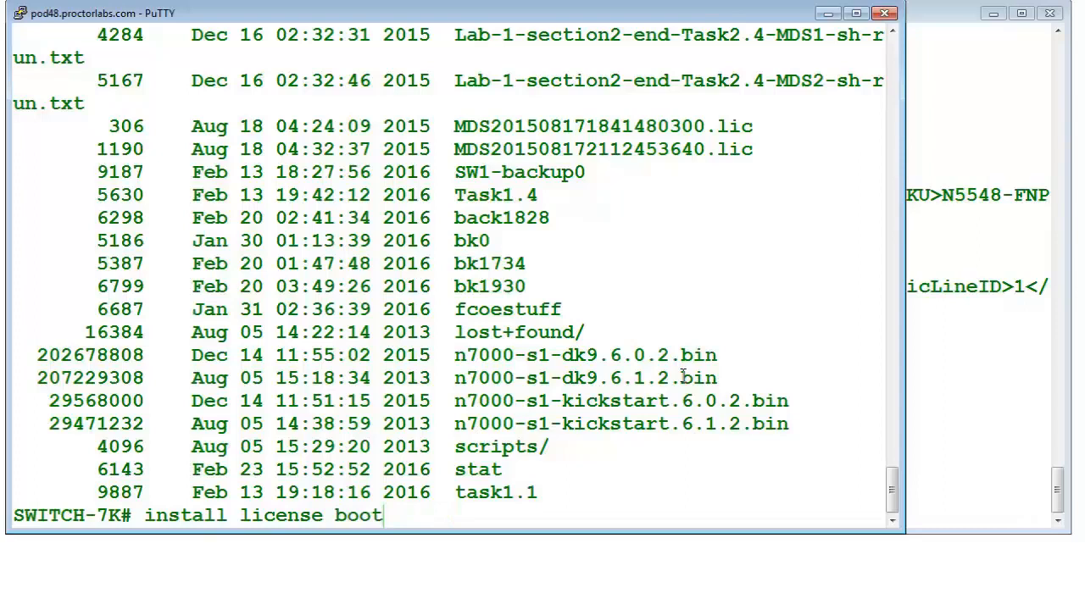
text(slot0:)
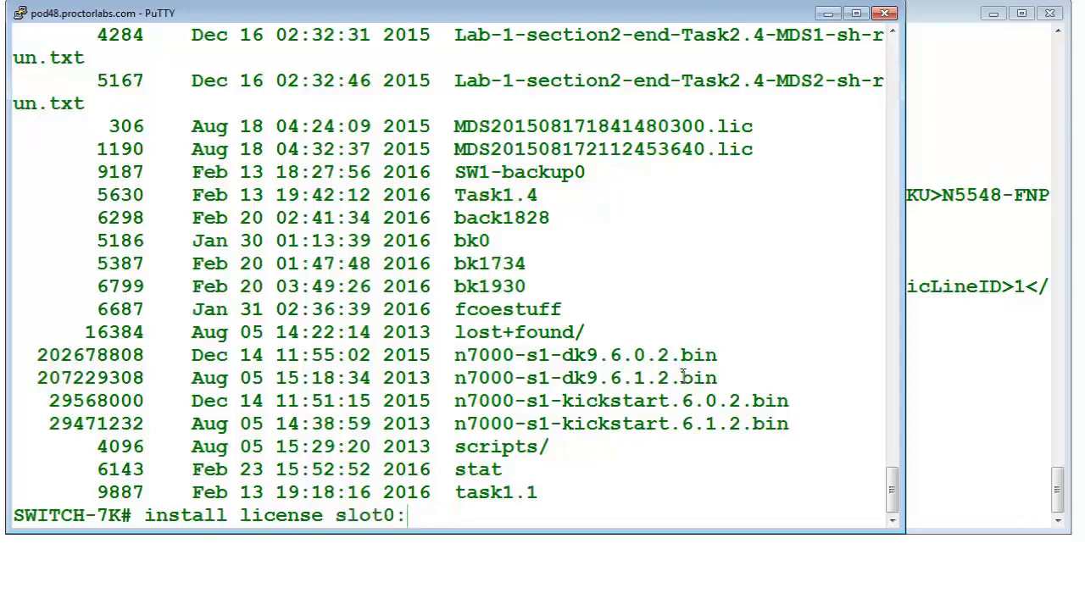
Query the usb and bootflash location options, leaving bootflash: typed at the prompt
key(BackSpace)
text(usb)
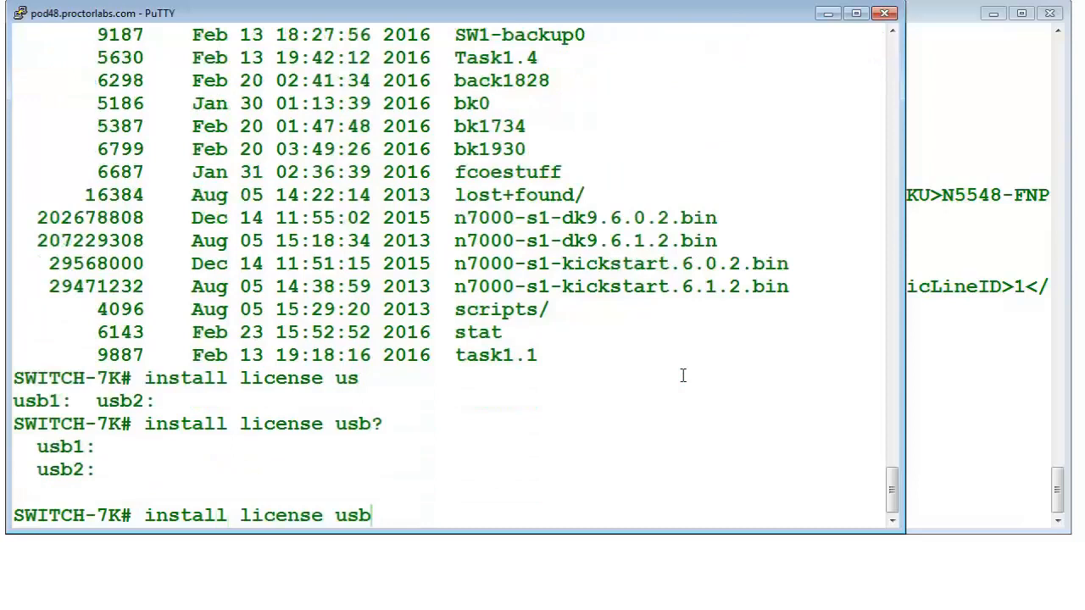
text(:/)
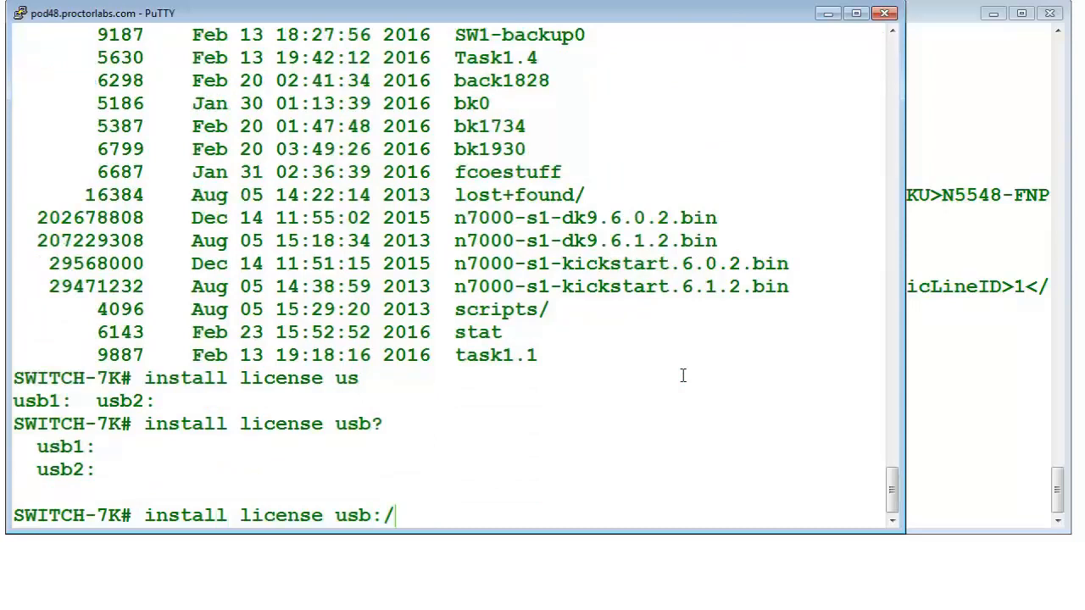
key(BackSpace)
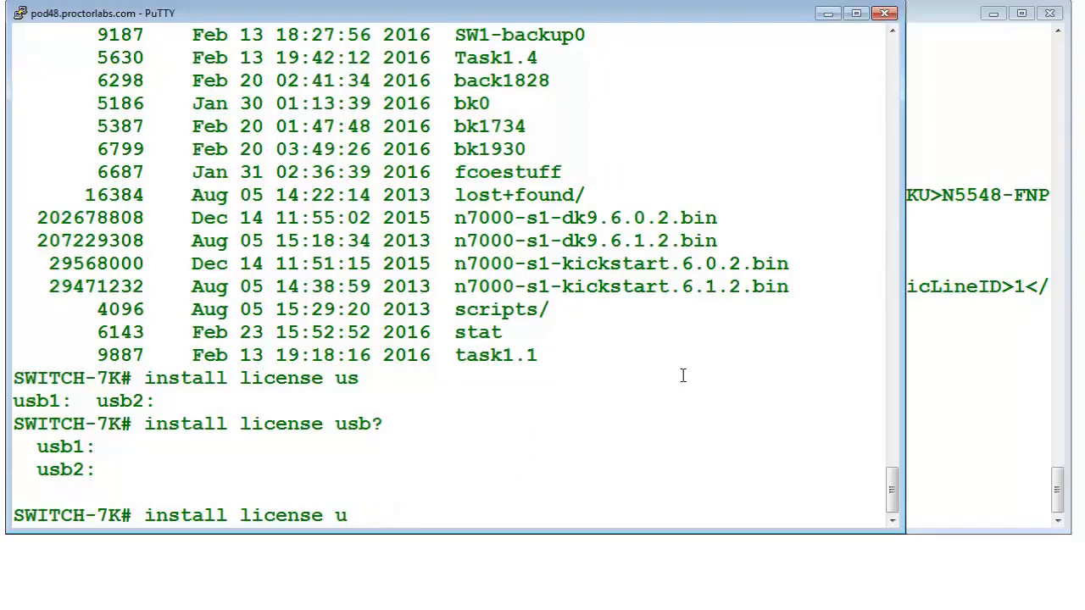
text(bootflash:)
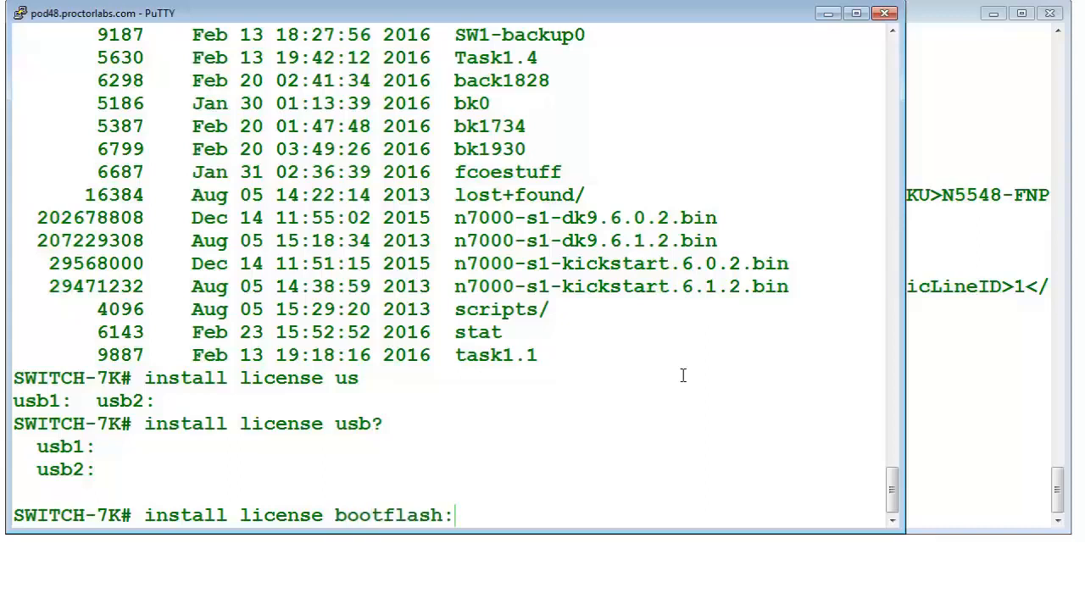
key(BackSpace)
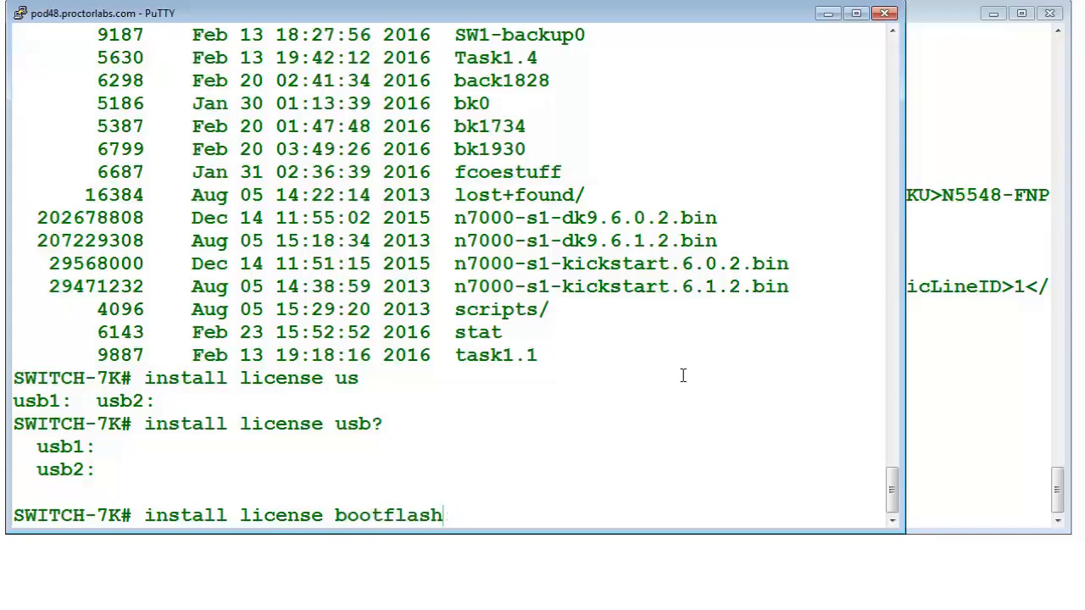
key(BackSpace)
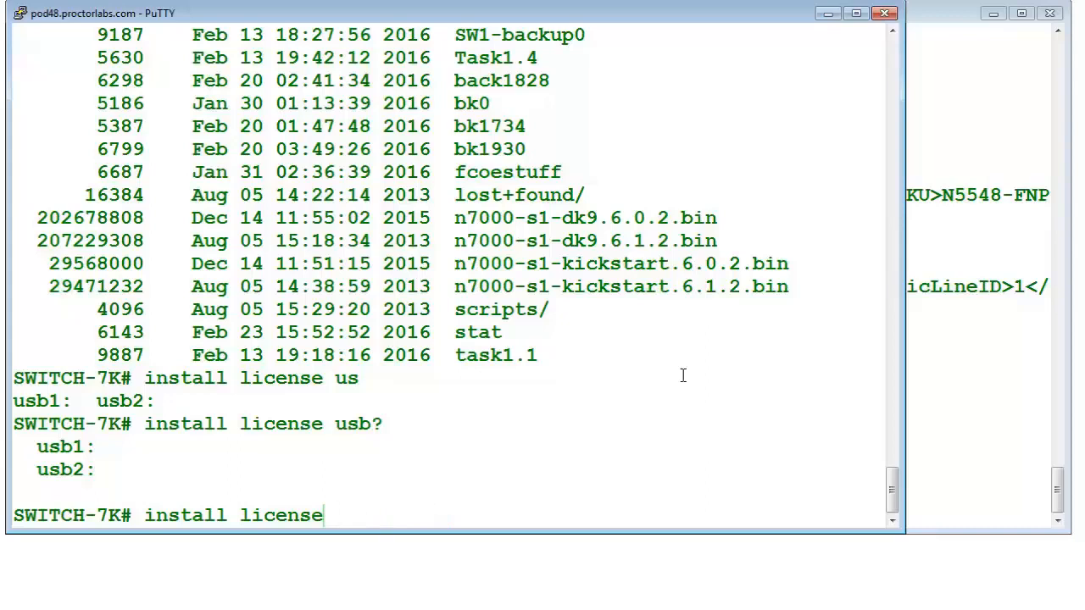
text(usb)
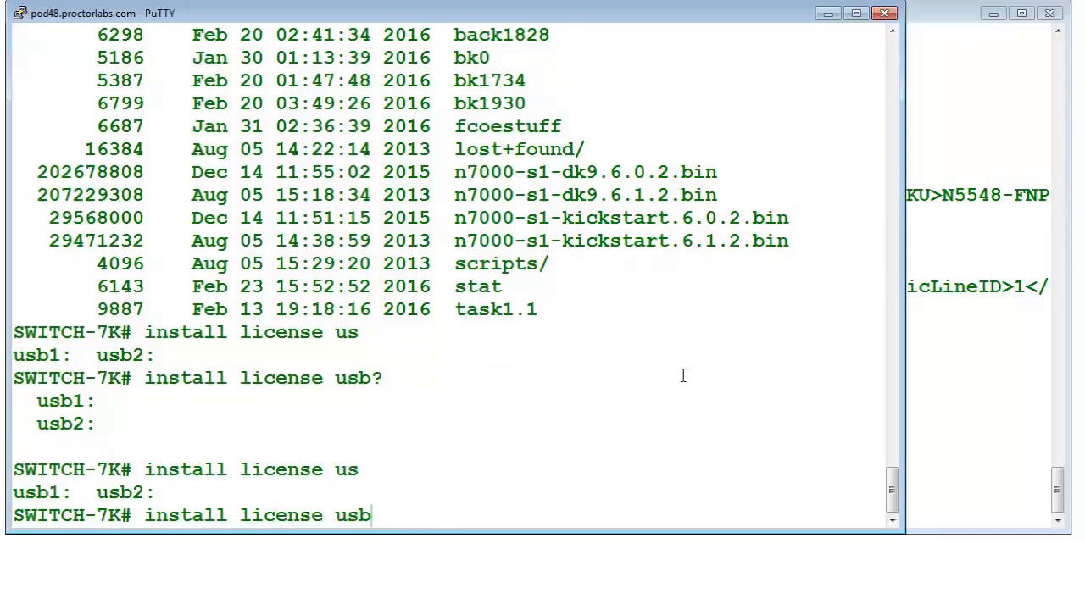
key(BackSpace)
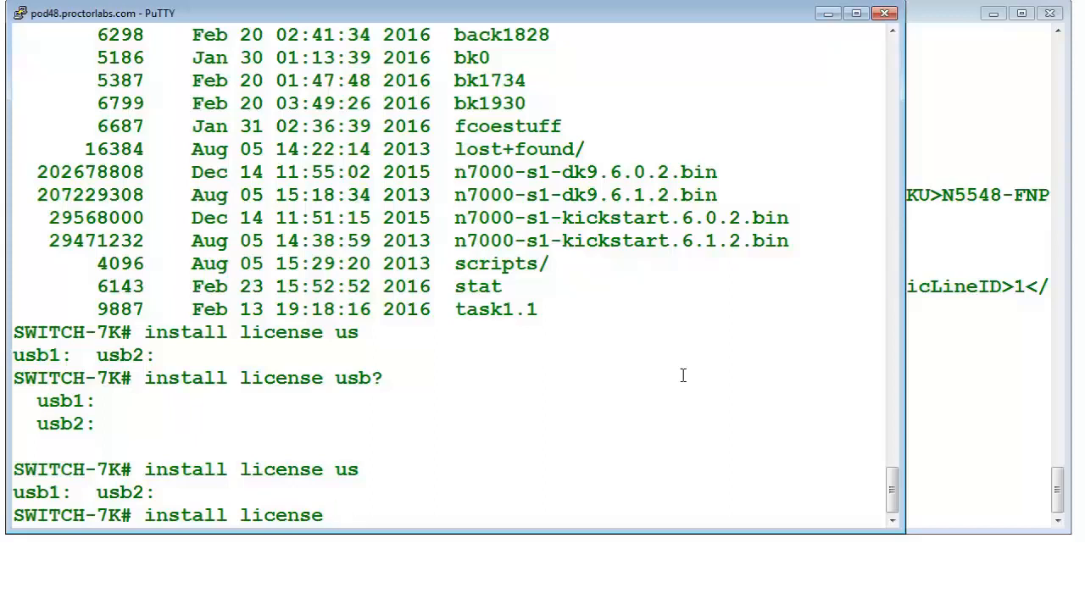
text(bootflash://)
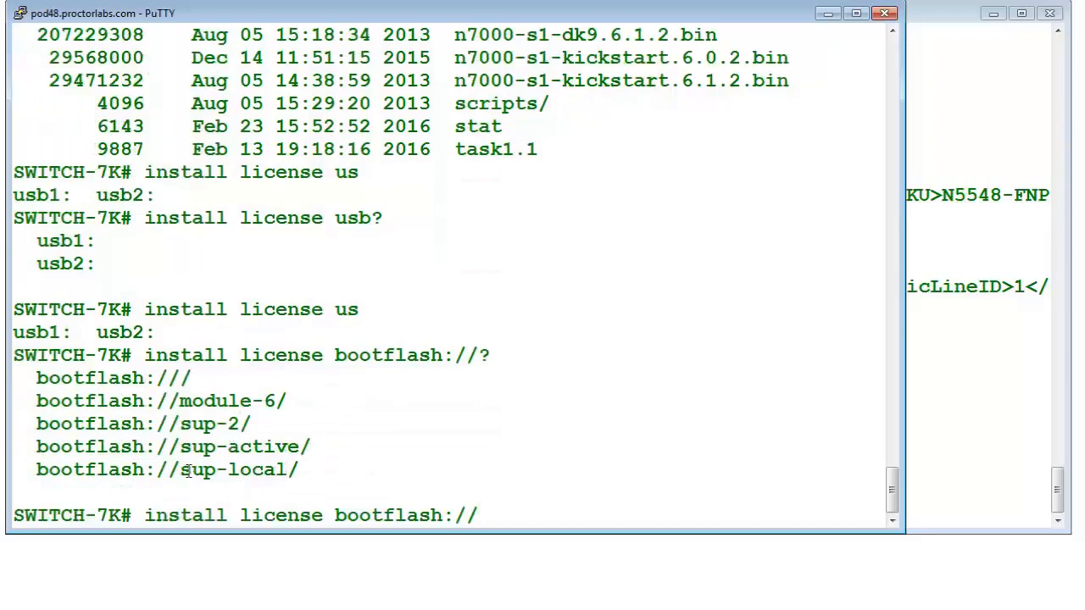
Paste the bootflash path and complete the sup-active directory in the install command
drag(178, 446, 284, 479)
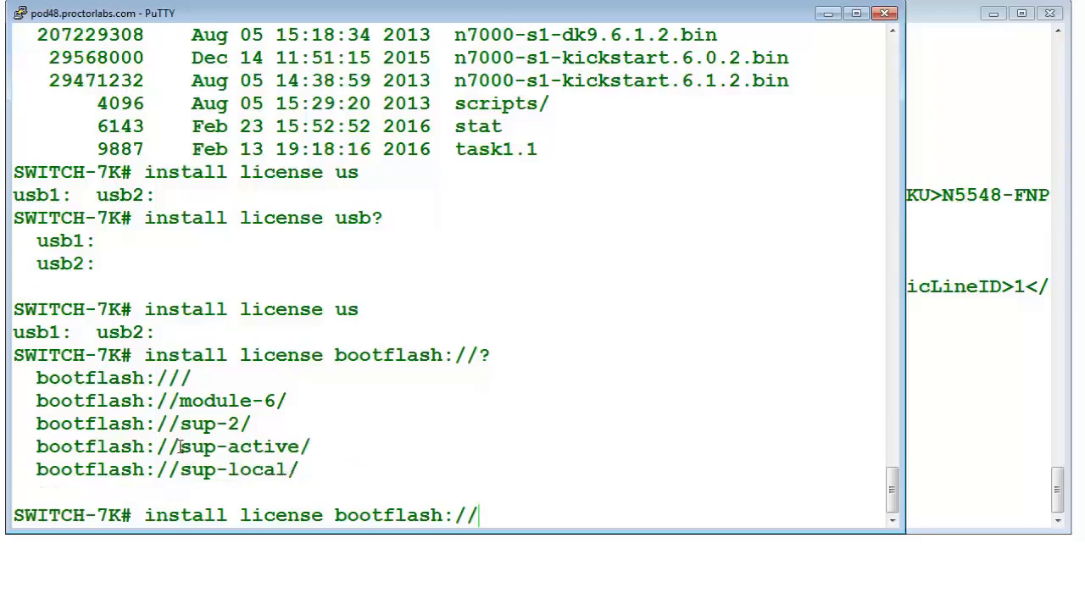
double_click(240, 446)
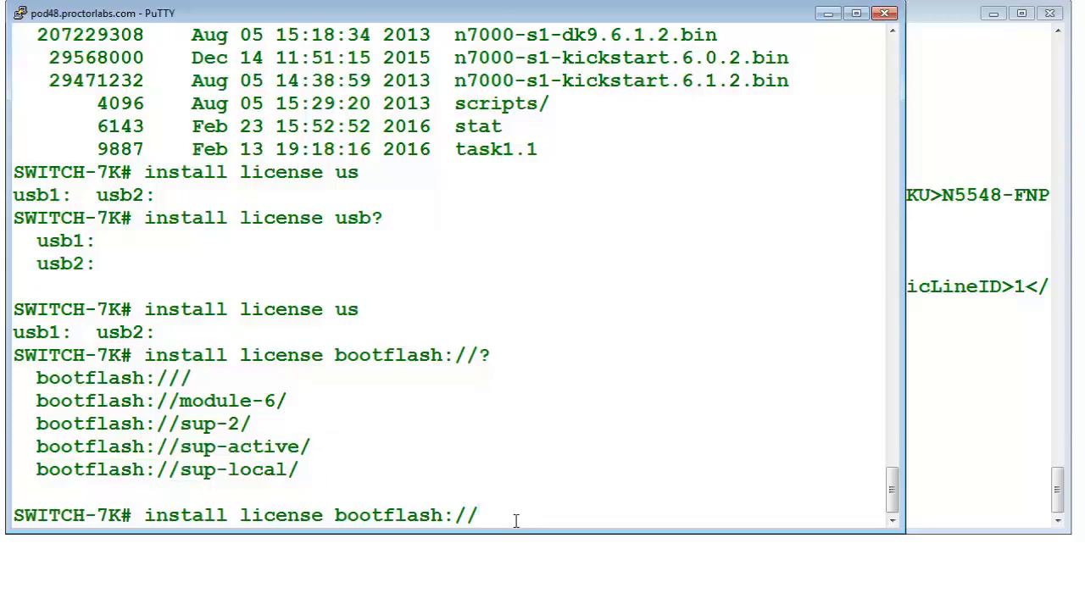
text(sup-a)
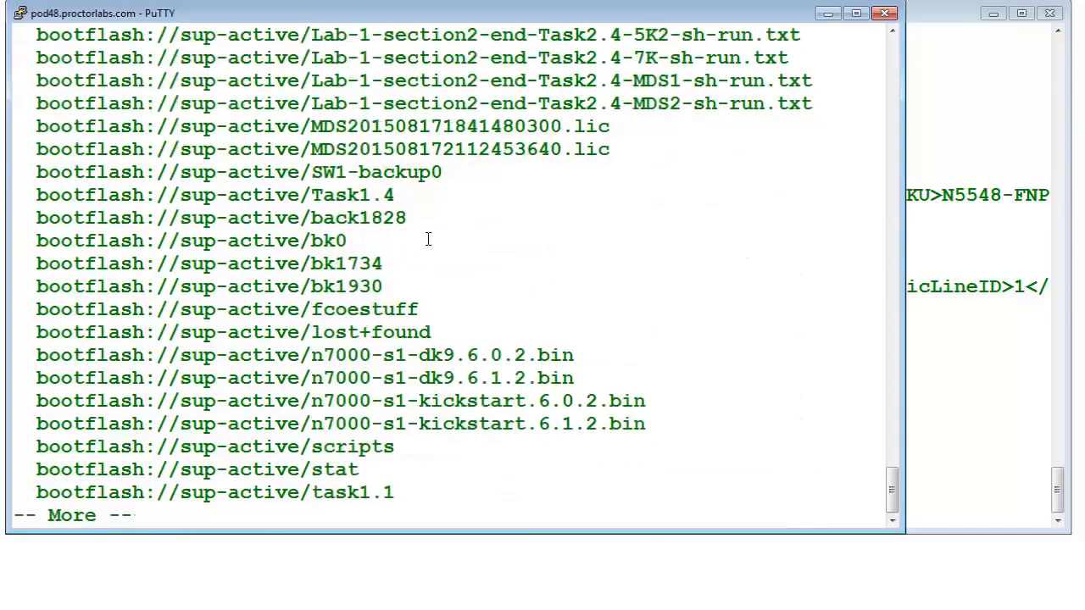
double_click(345, 149)
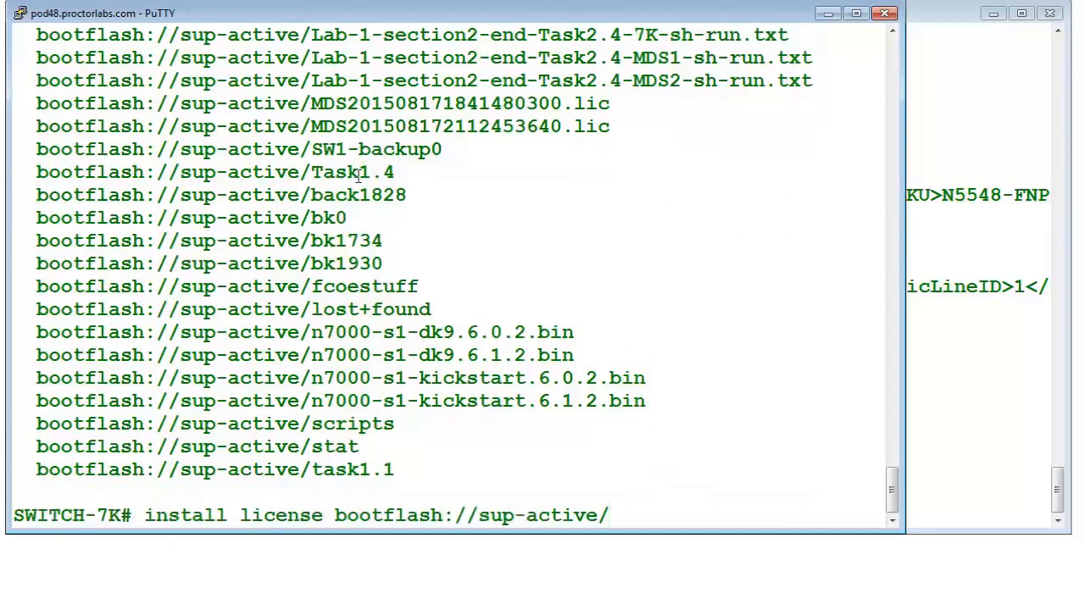
Enter the MDS201508172112453640.lic file name and run the license install
text(md)
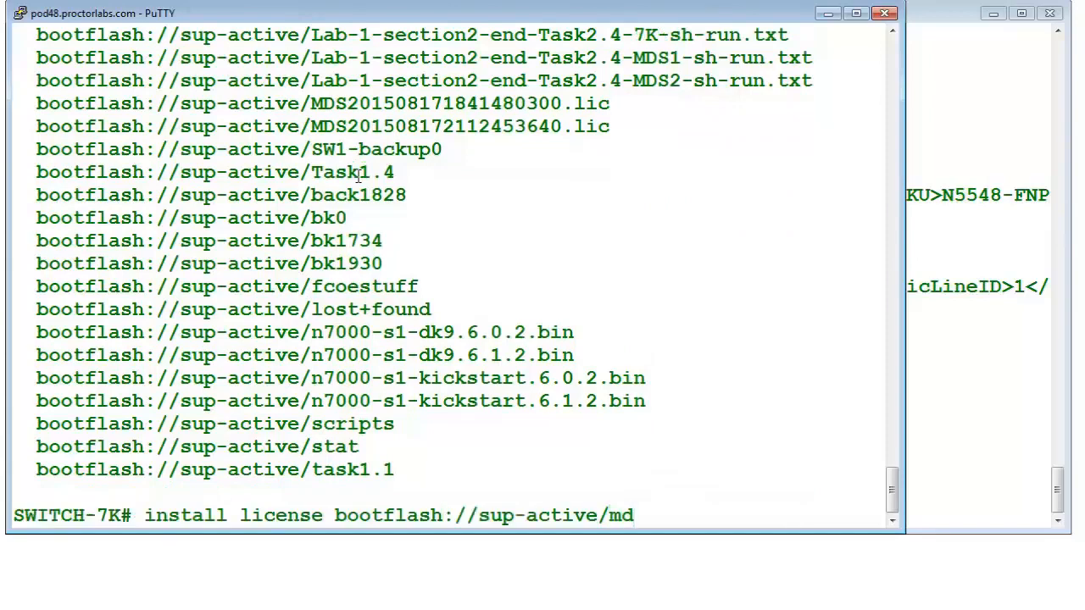
text(s)
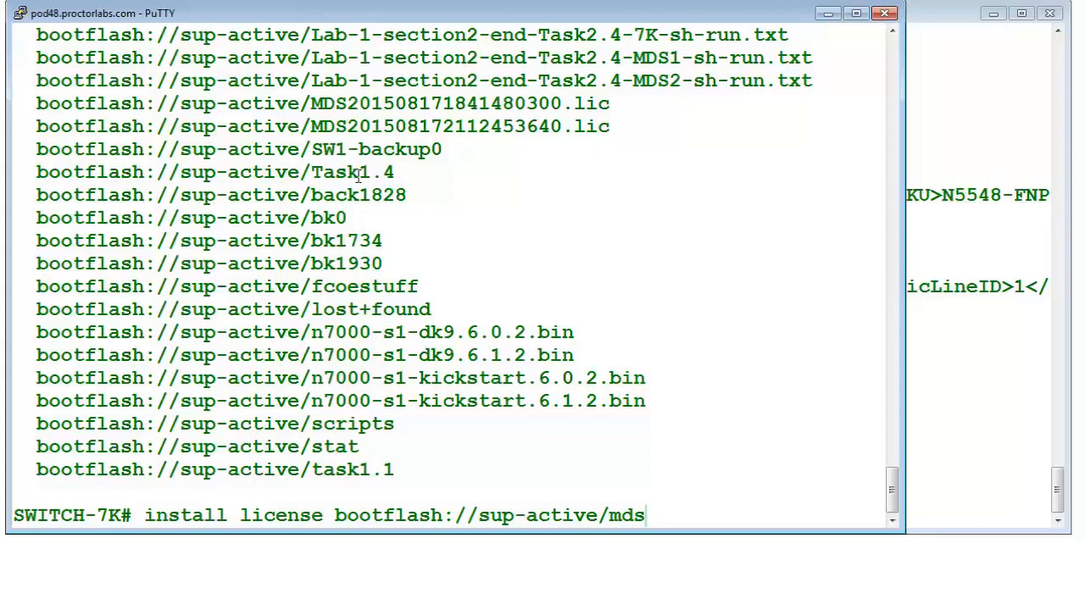
key(BackSpace)
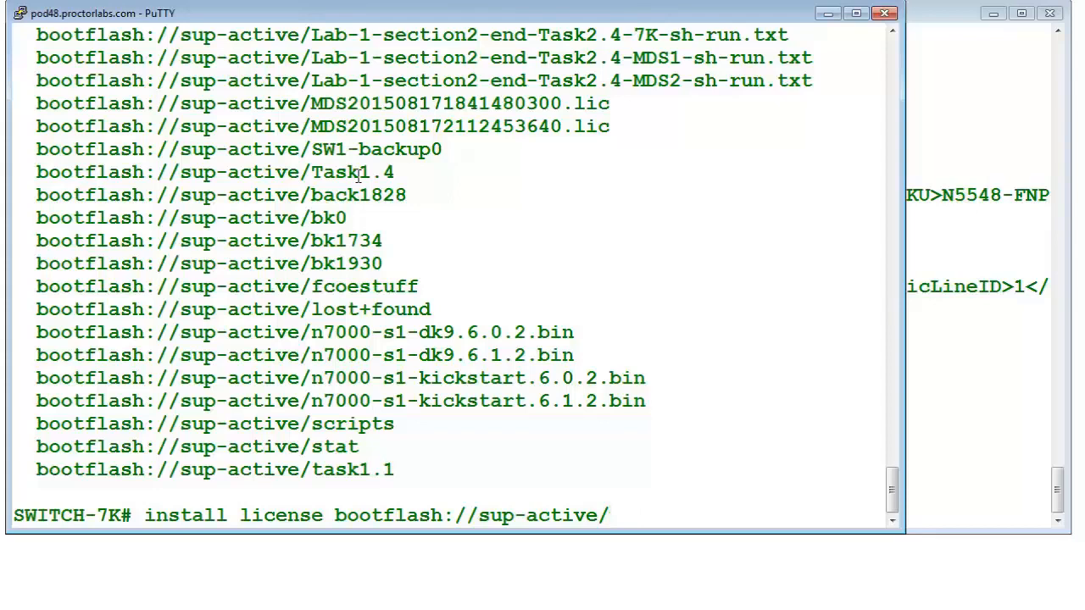
text(MDS20150817)
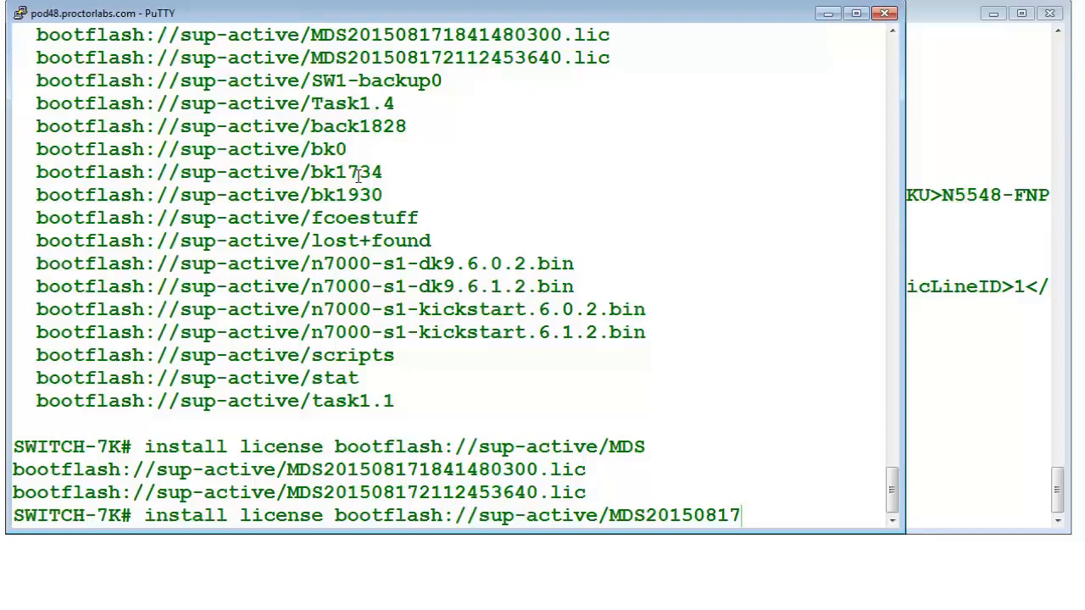
text(?)
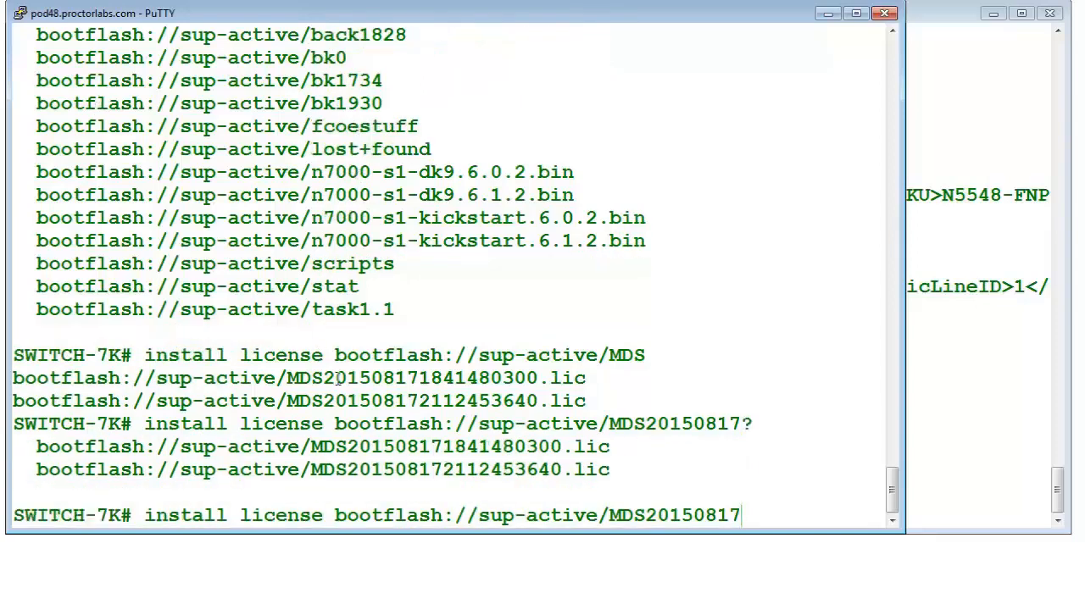
double_click(483, 470)
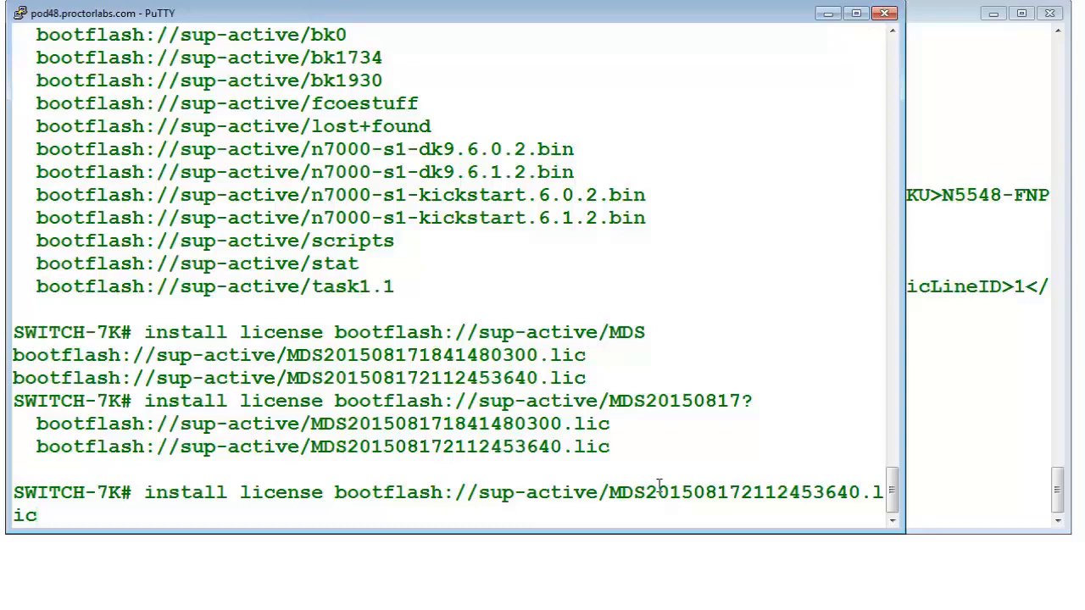
key(Return)
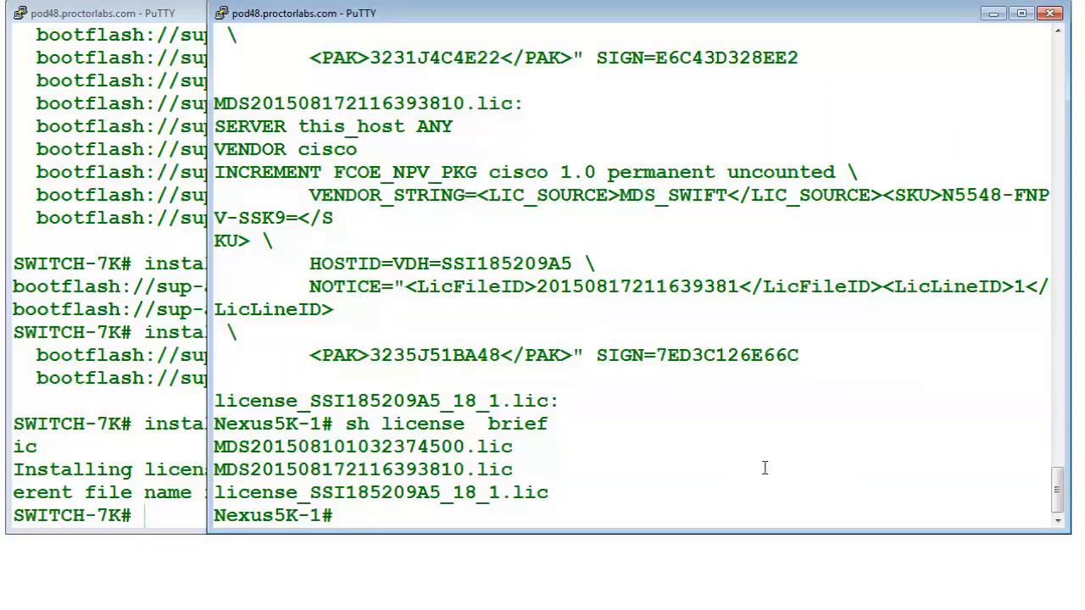
text(INSTall L)
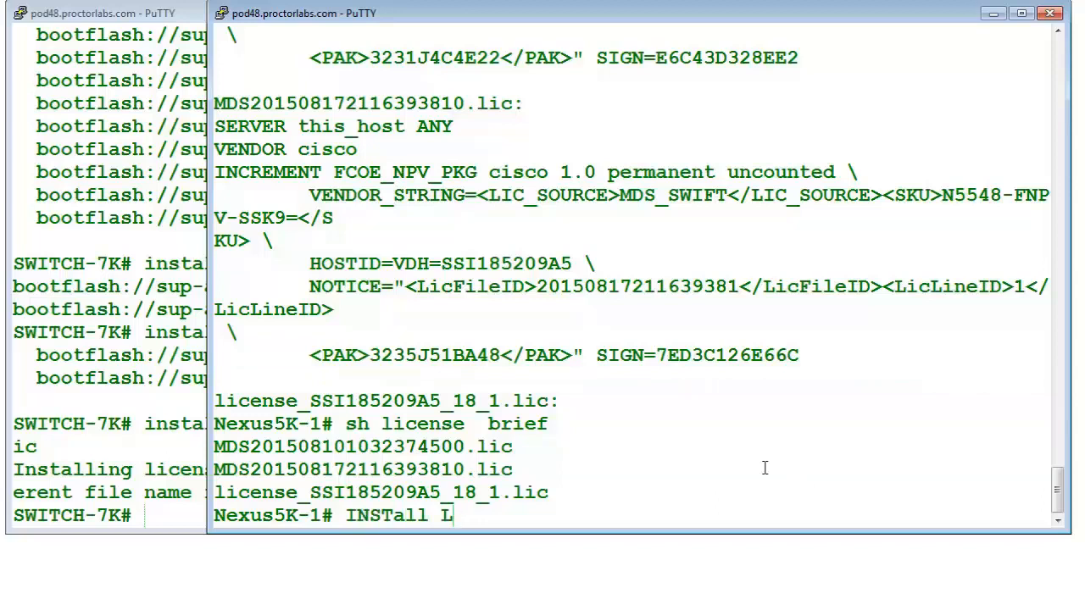
text(Icense BOO)
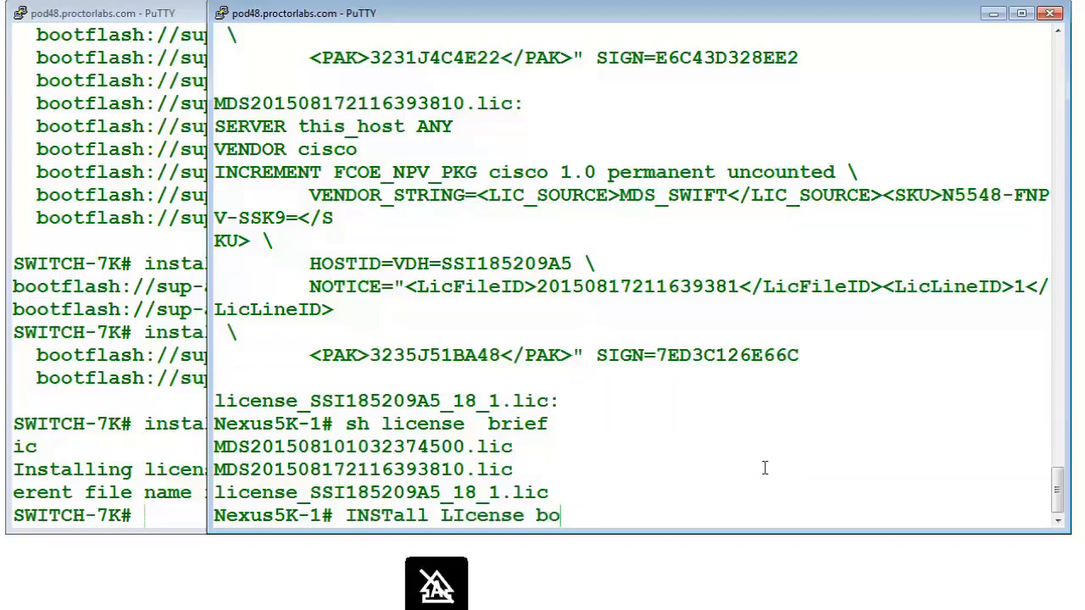
text(ot)
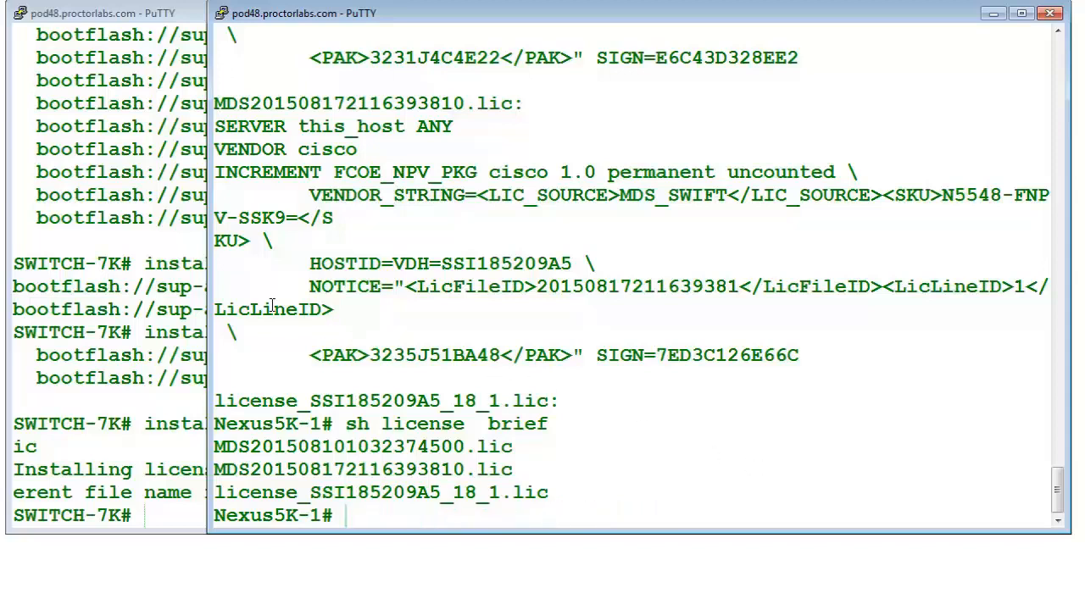
mouse_move(180, 263)
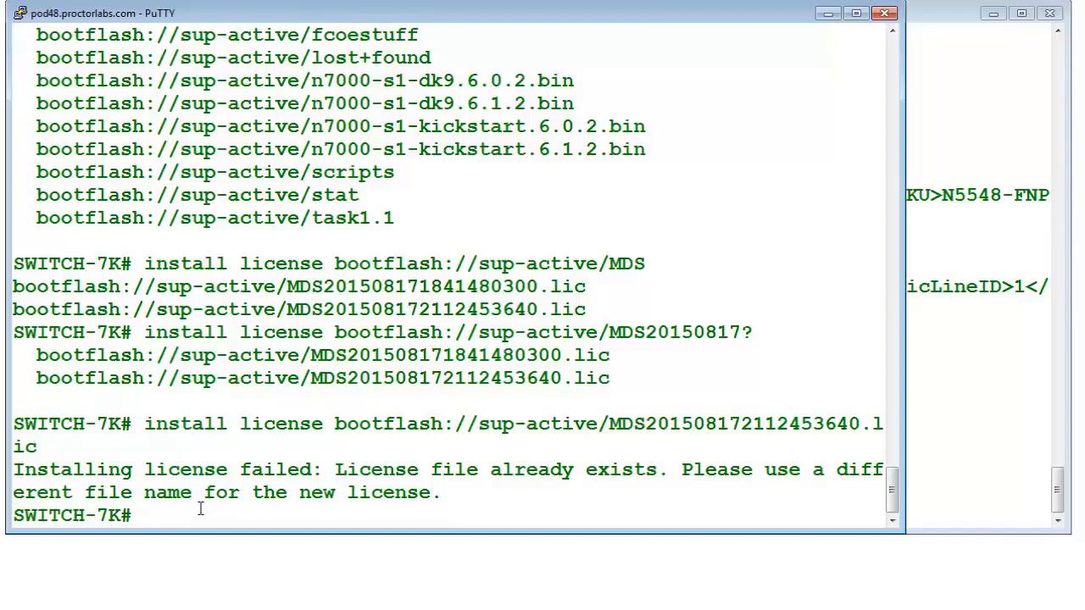
Enable 'license grace-period' on SWITCH-7K, try 'install license', and re-enter config mode
text(config t)
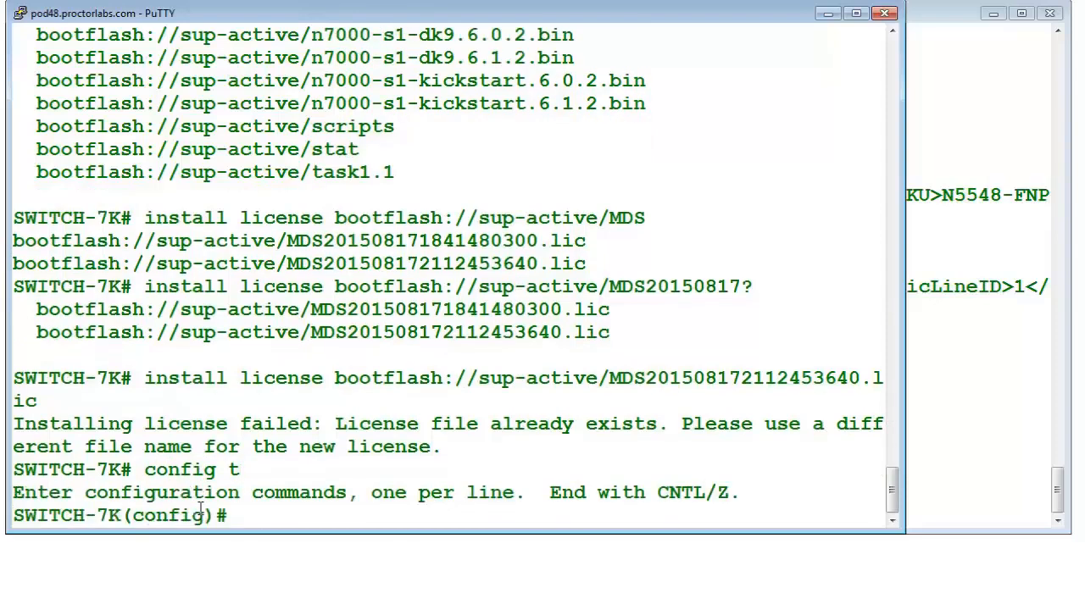
text(license)
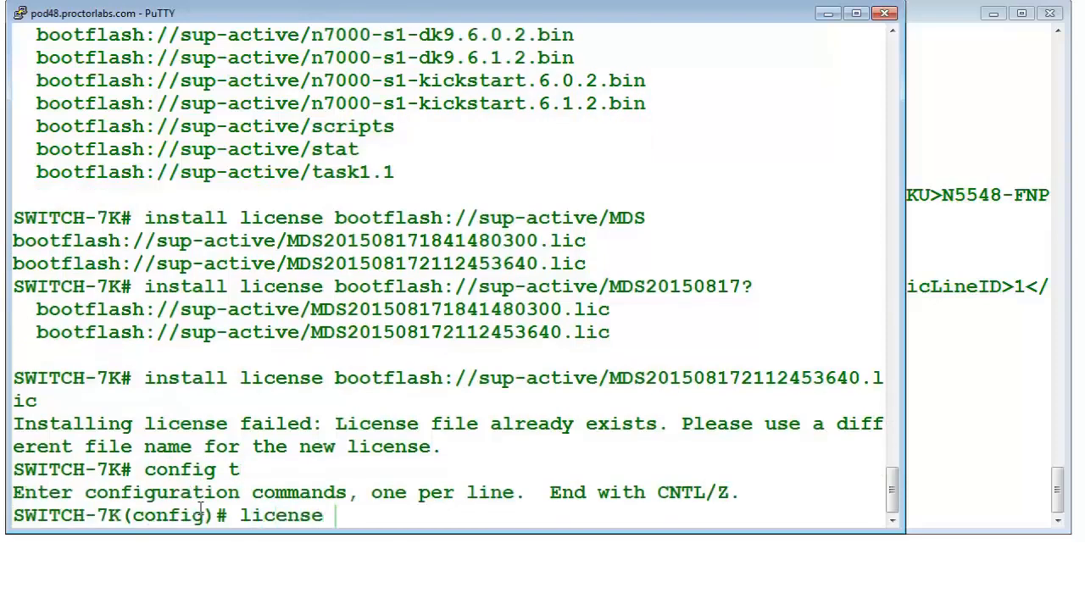
text(grace-period)
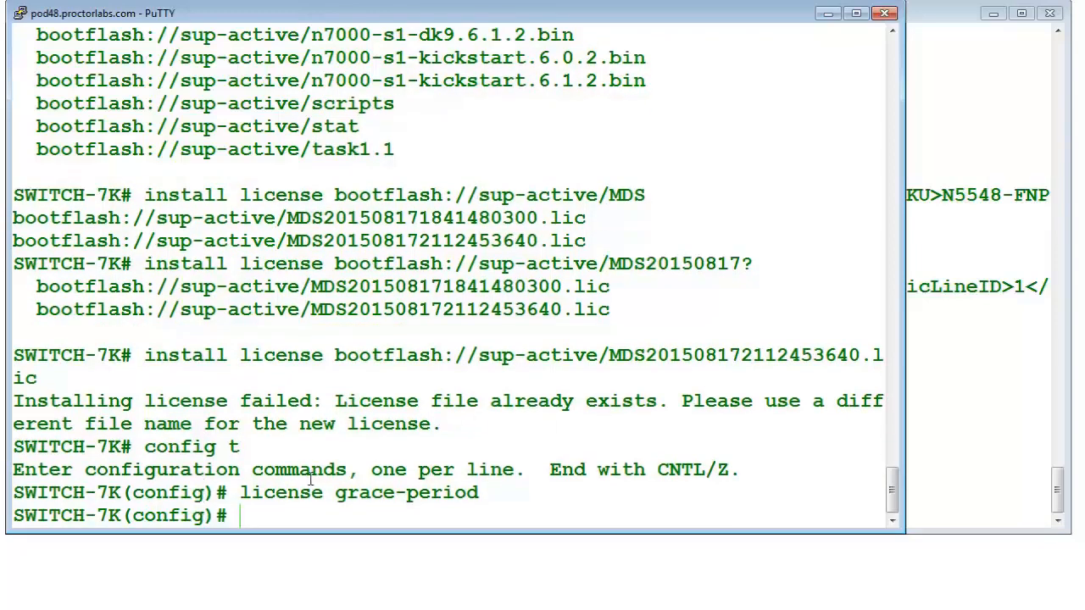
mouse_move(300, 515)
text(end)
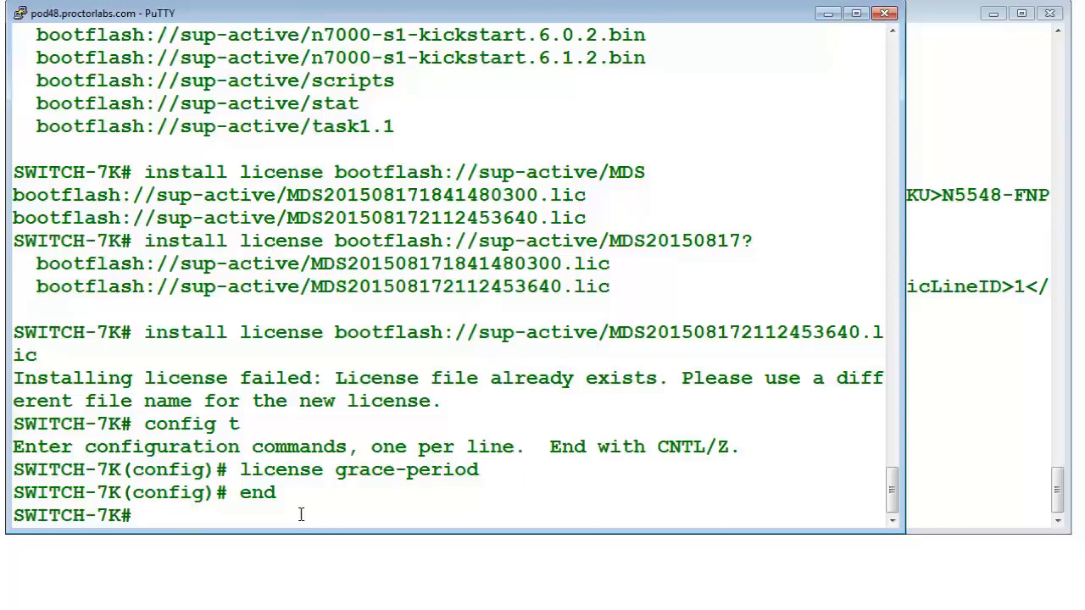
text(install)
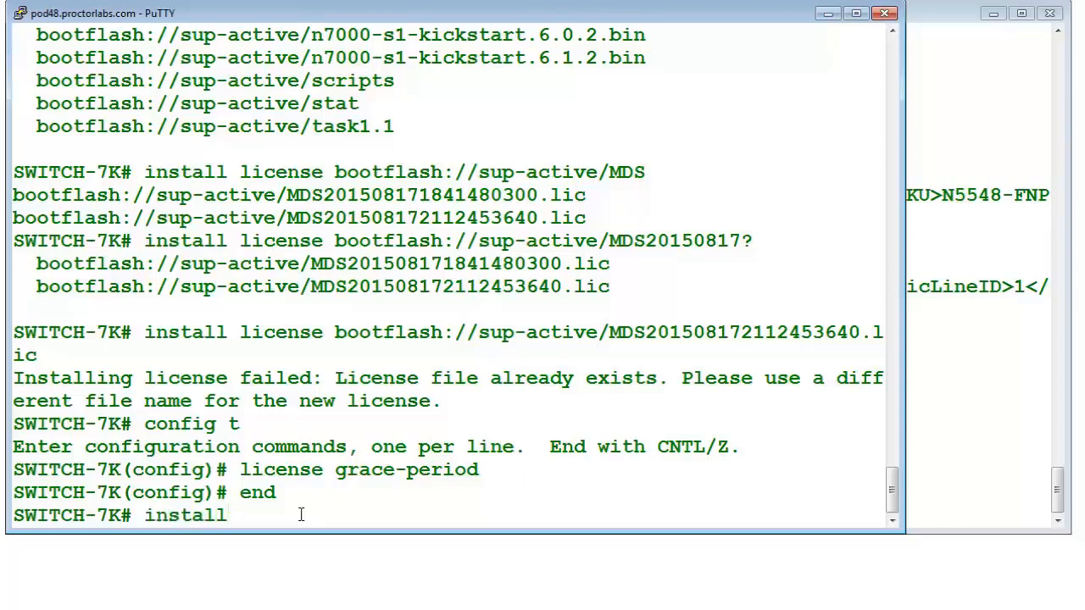
text(license)
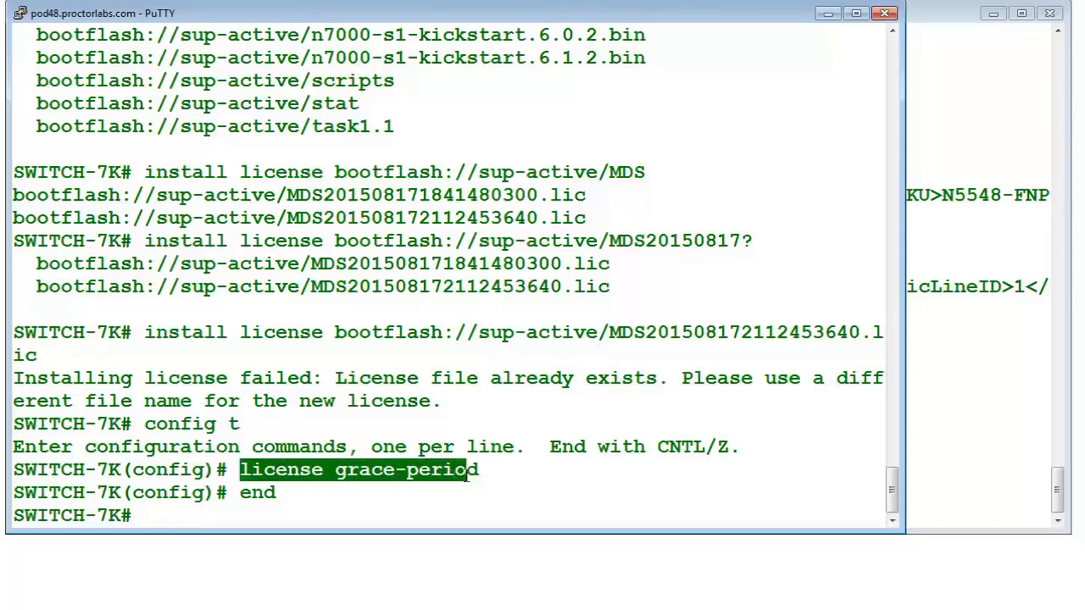
text(config t)
text(lic)
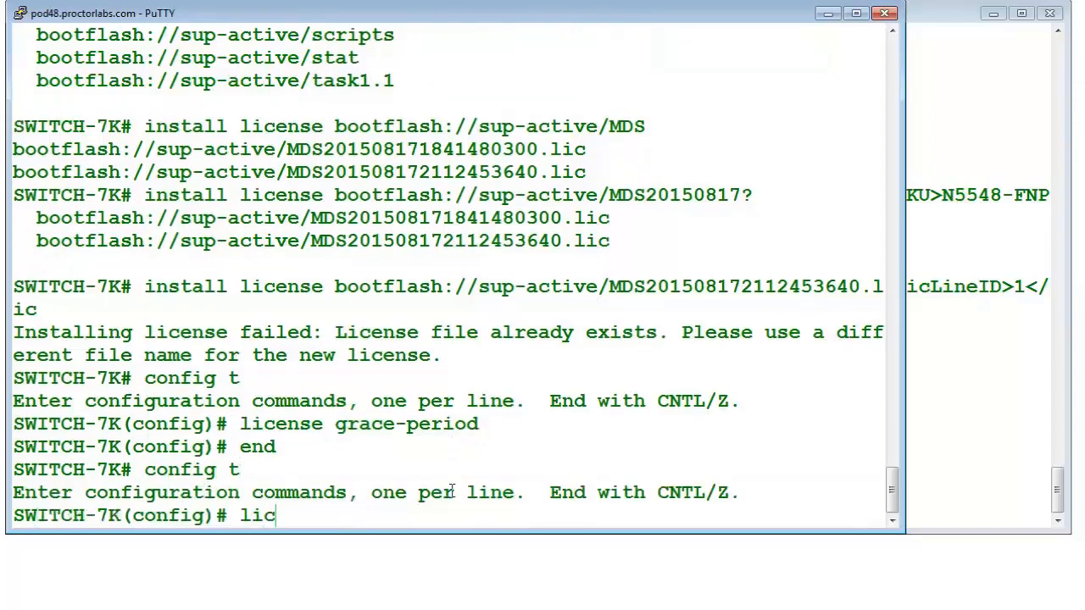
On Nexus5K-1, enable 'license grace-period' in config t and check the license brief options
text(ense)
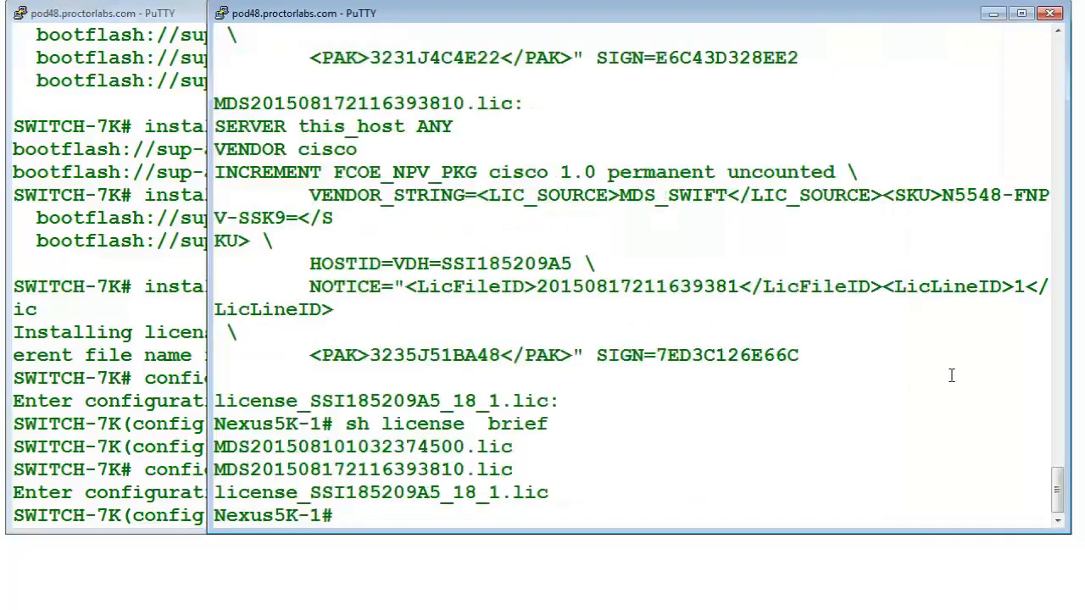
text(config t)
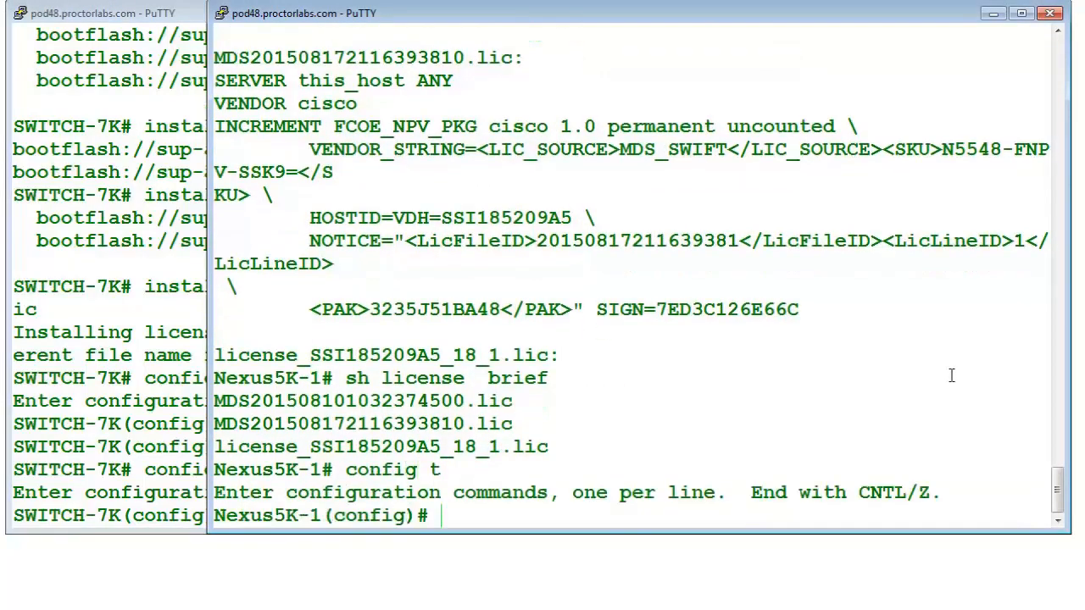
text(lin)
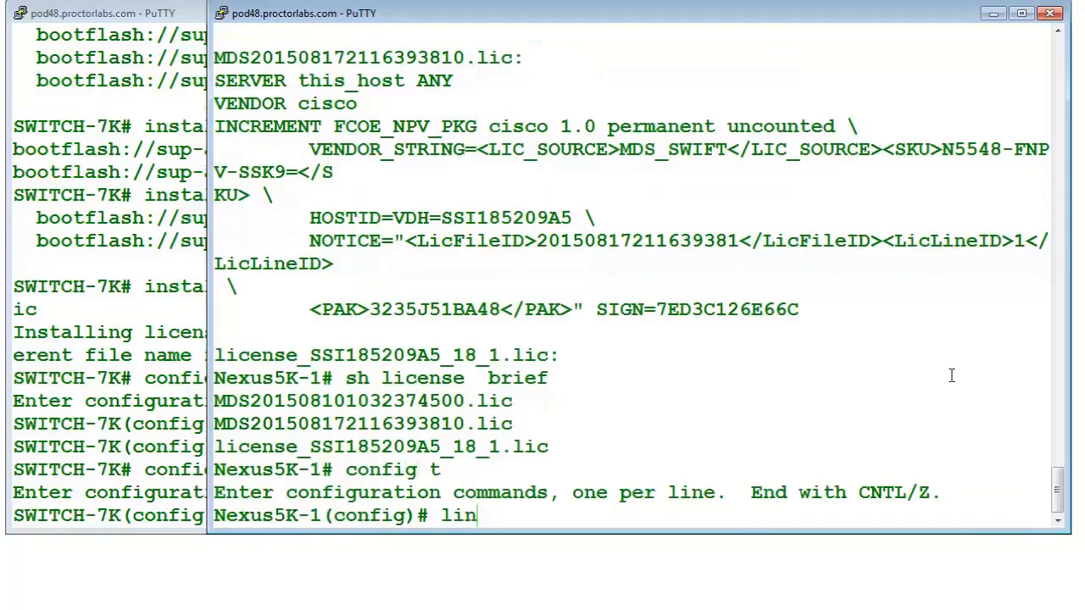
text(ense)
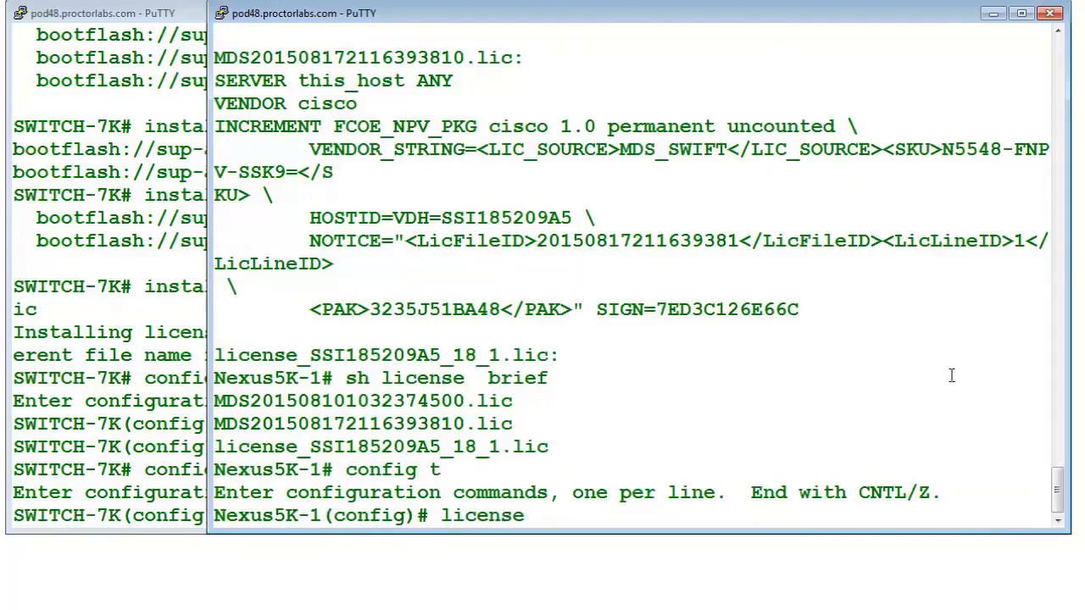
text(grace-period)
text(sh lice)
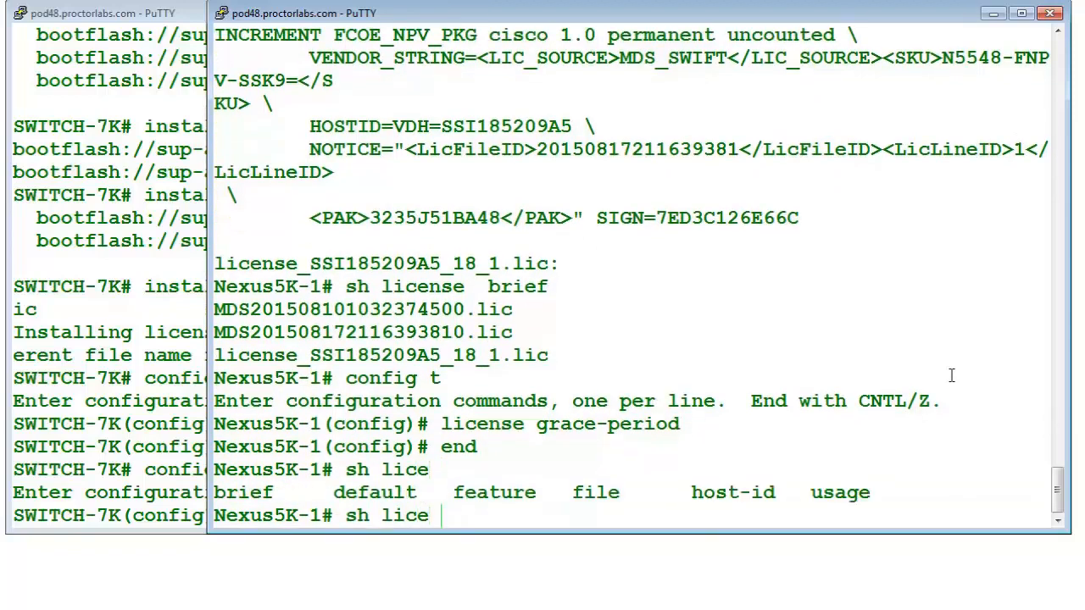
key(BackSpace)
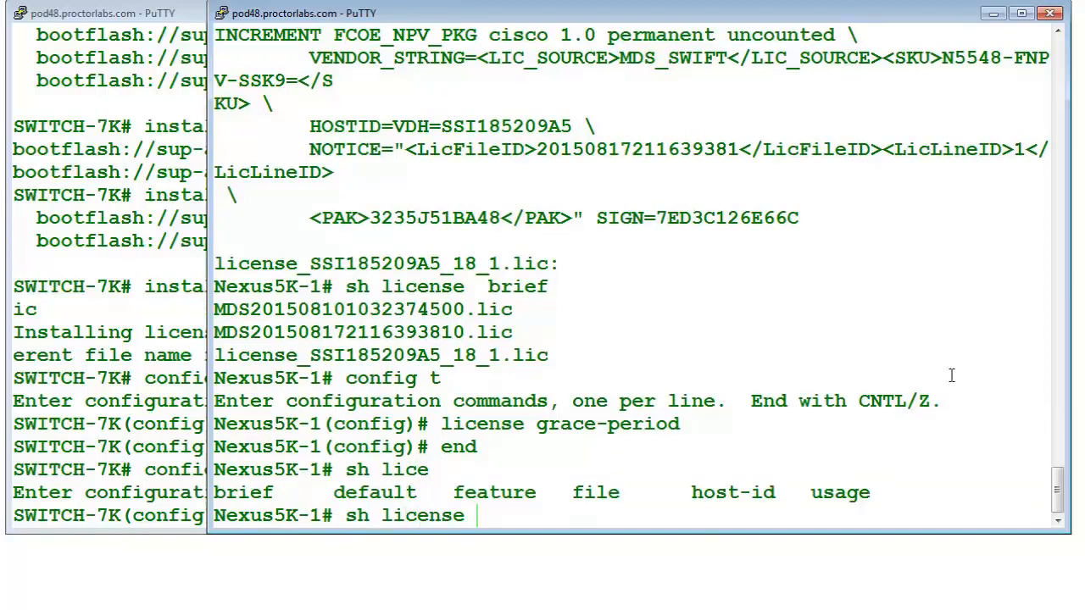
text(briefd)
click(107, 515)
text(en)
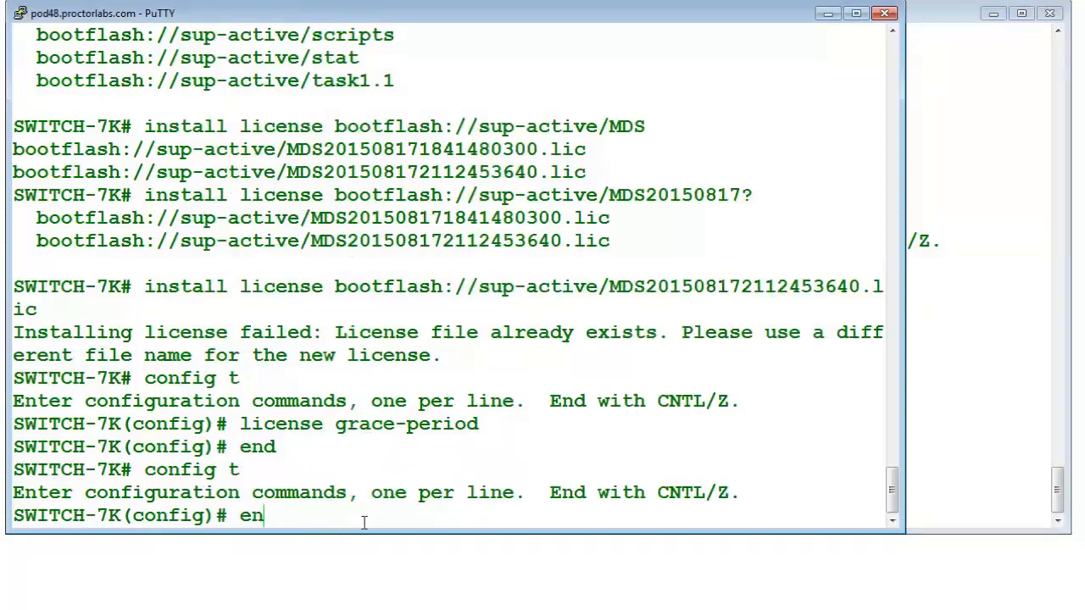
Enable the interface-vlan feature on SWITCH-7K in config mode
key(Return)
text(int vlan 88)
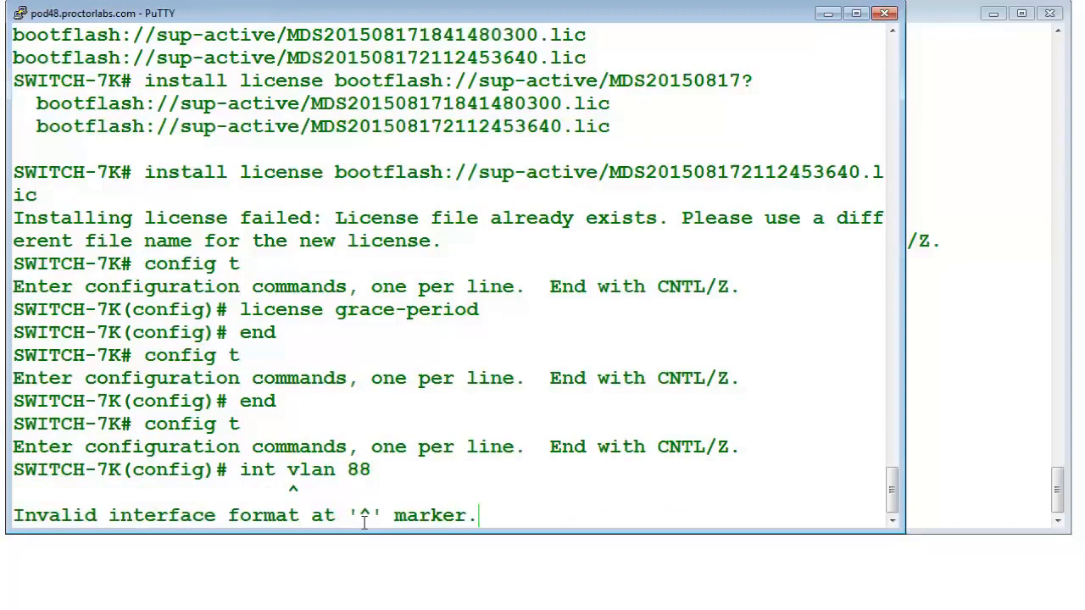
key(Return)
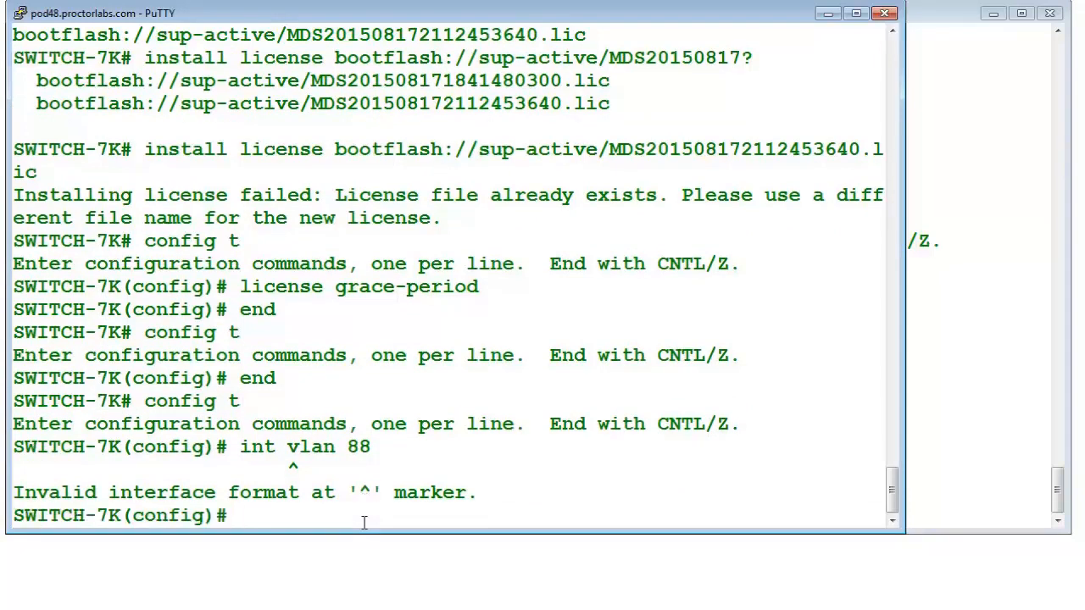
text(feature)
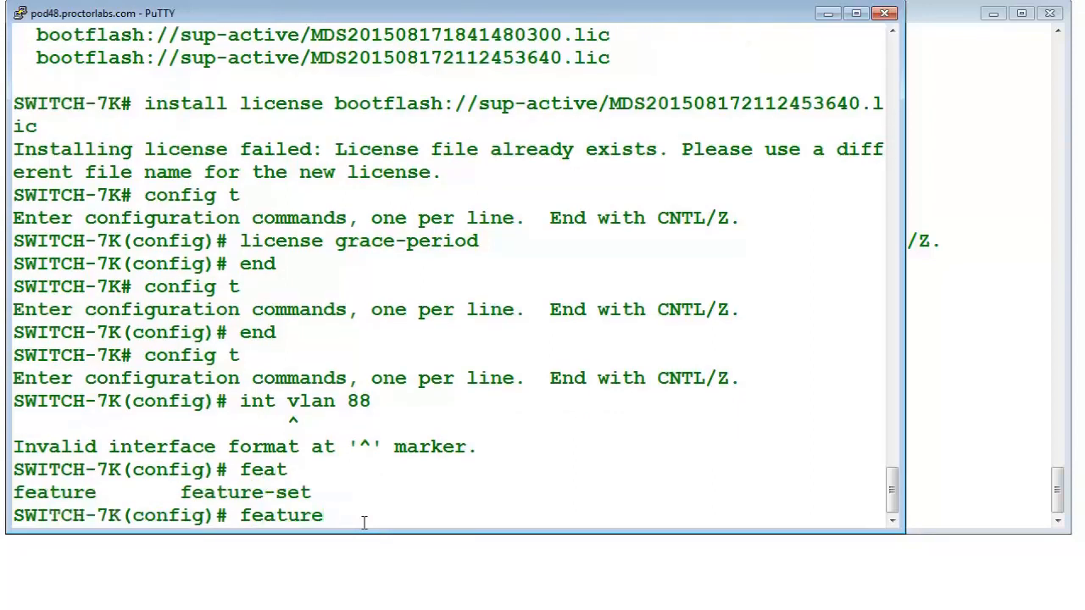
text(interface-vlan)
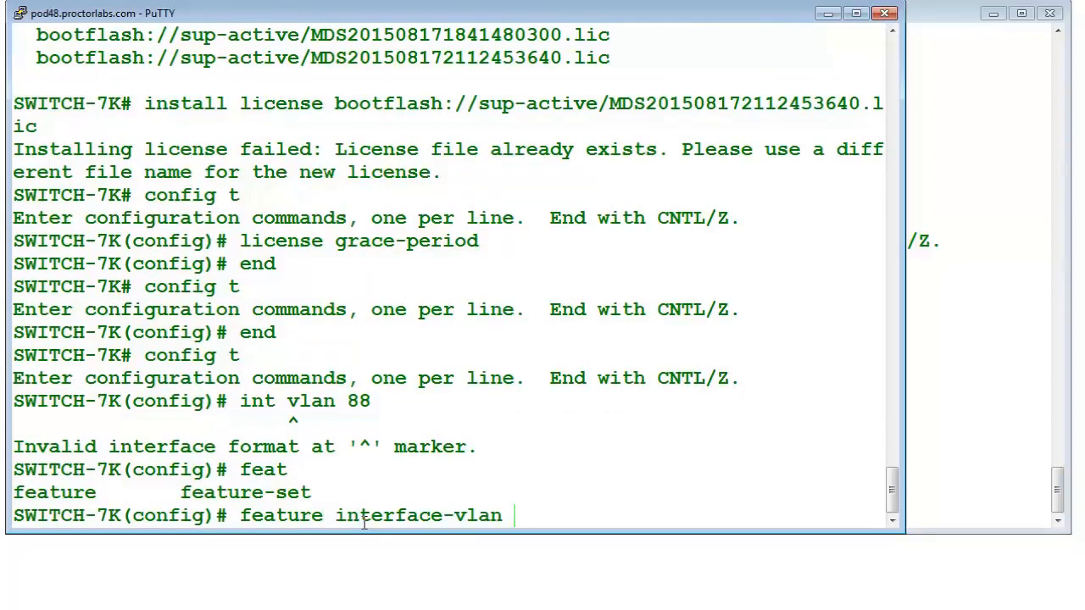
key(Return)
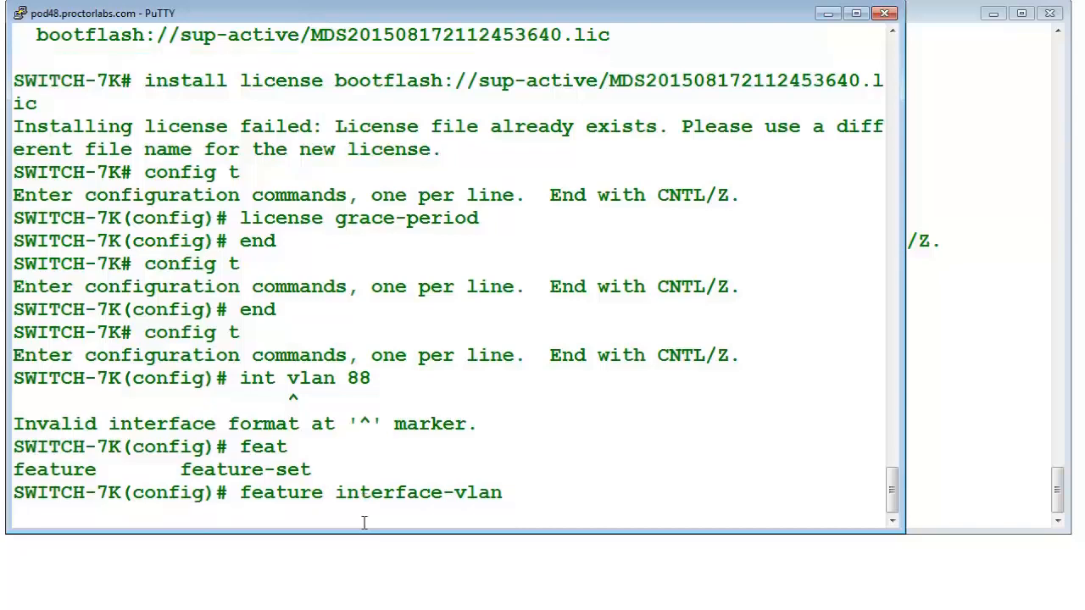
Create interface VLAN 88 with address 1.1.1.1/24 and end configuration
text(int vlan 88)
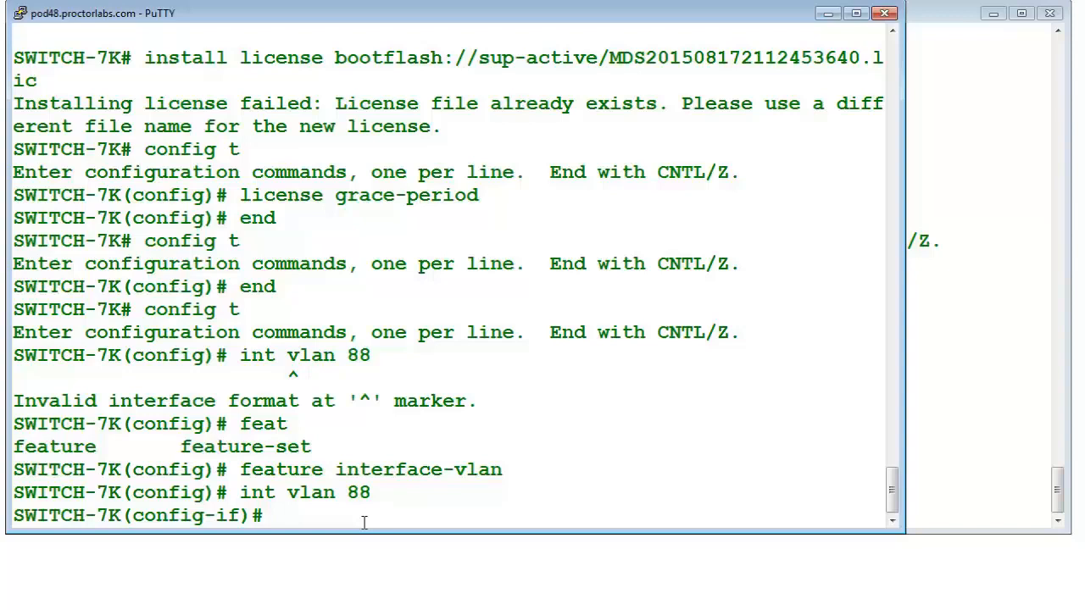
text(ip add 1)
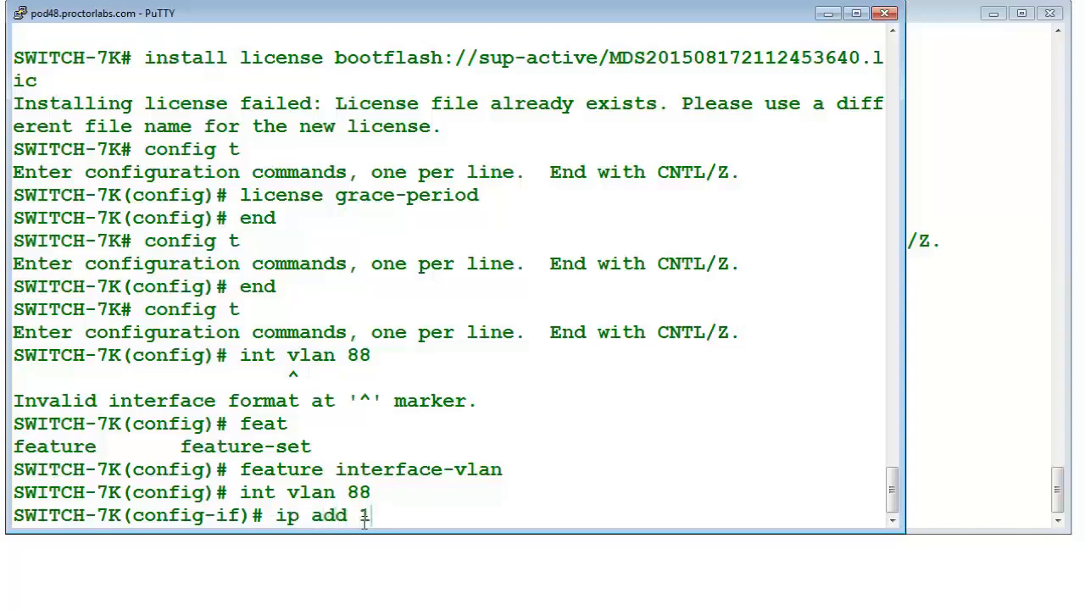
text(.1.1.1 25)
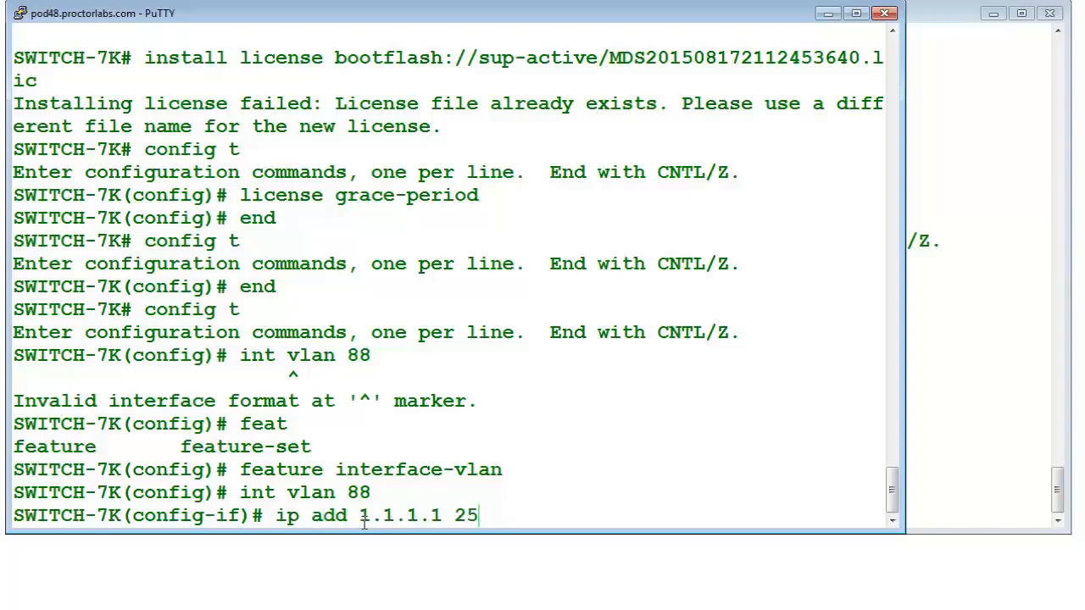
key(BackSpace)
text(/3)
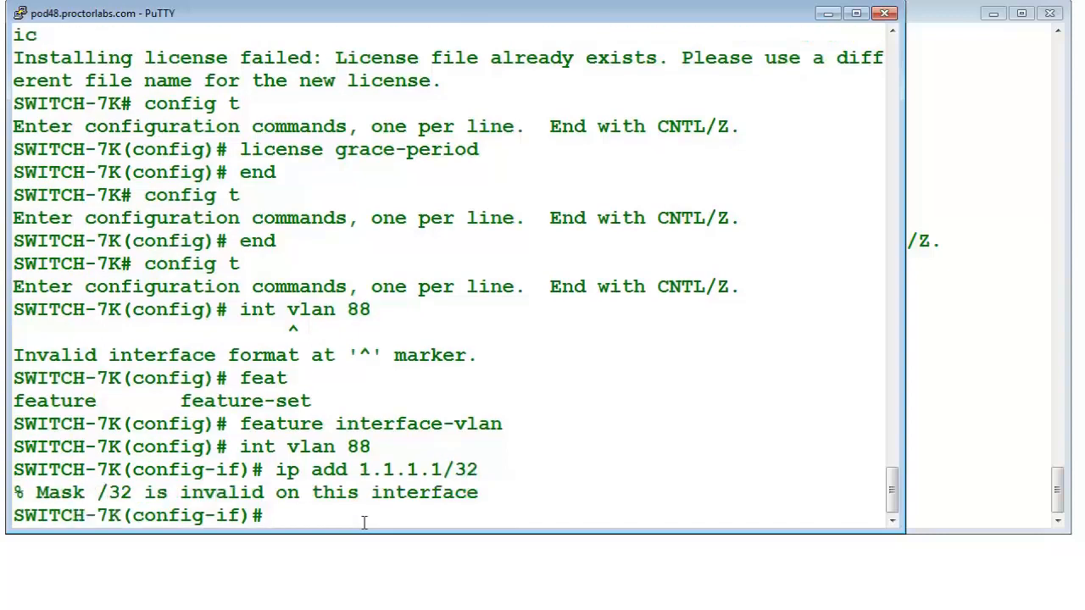
text(ip add 1.1.1.1/24)
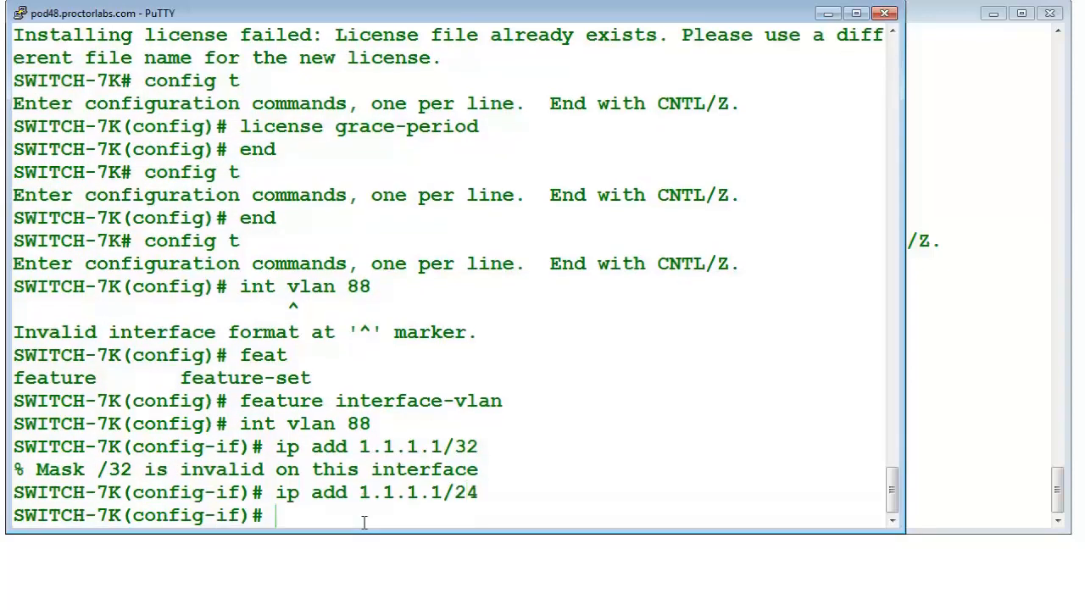
text(end)
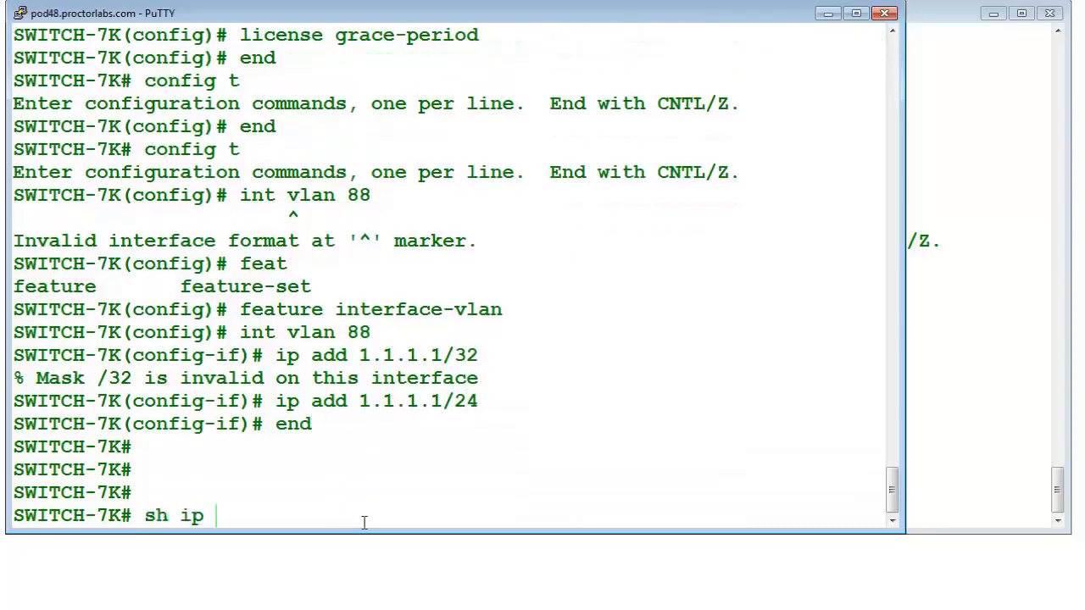
Check 'sh ip int br' for VLAN 88 at 1.1.1.1, then configure router bgp 100
text(int br)
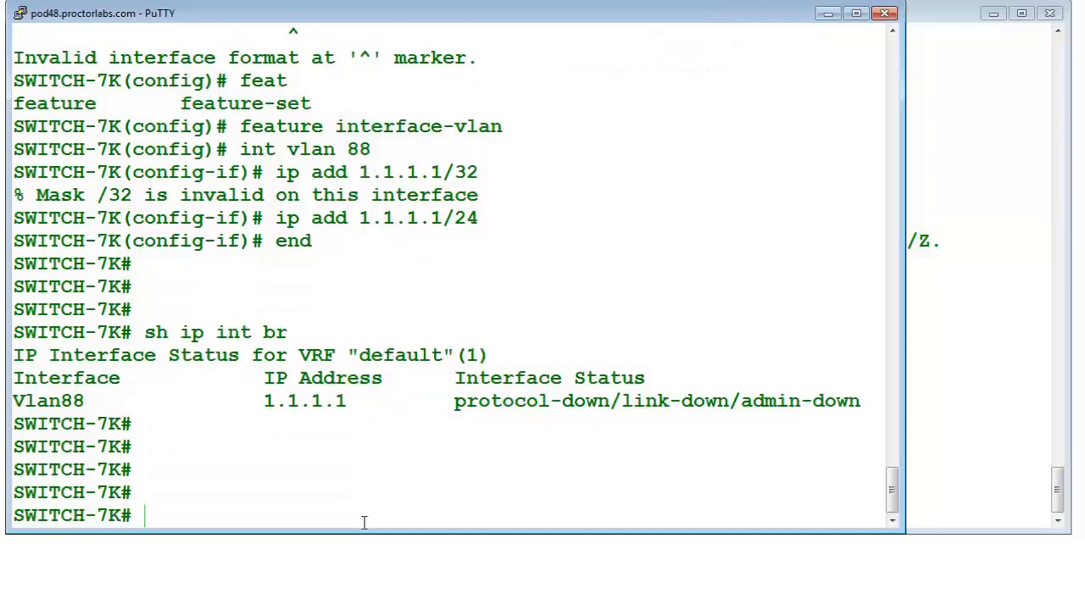
text(config t)
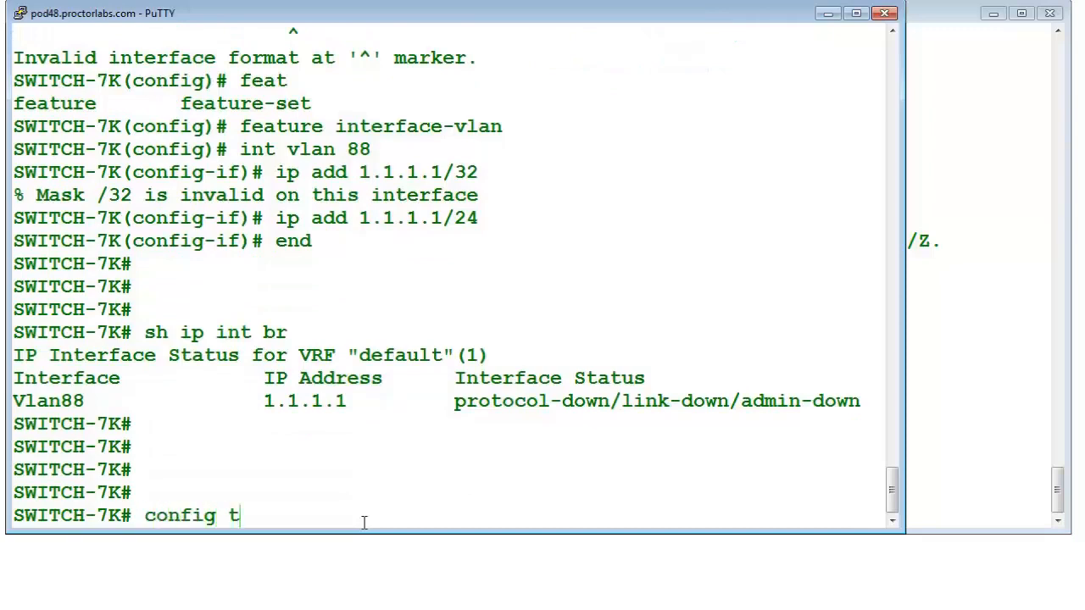
text(router bgp)
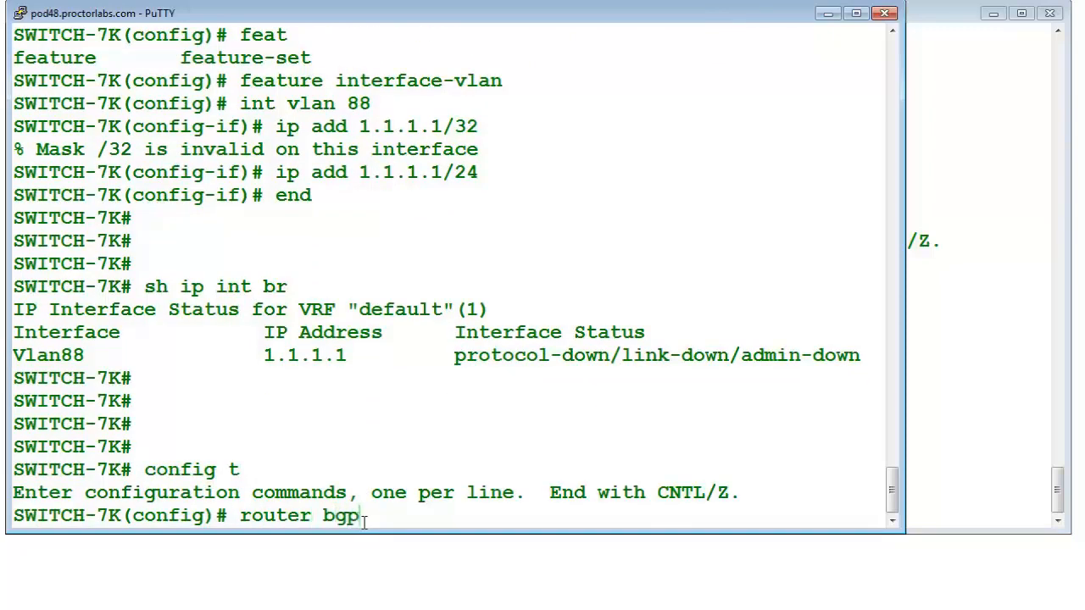
text(100)
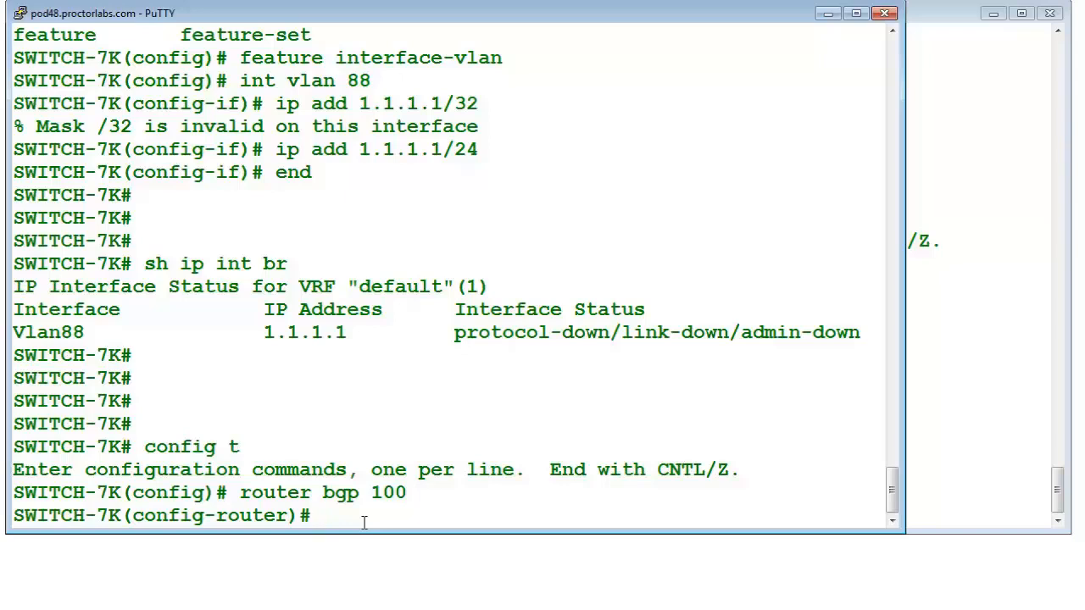
Page through 'sh feature' output with Space, then re-enter config mode
text(end)
text(sh fe)
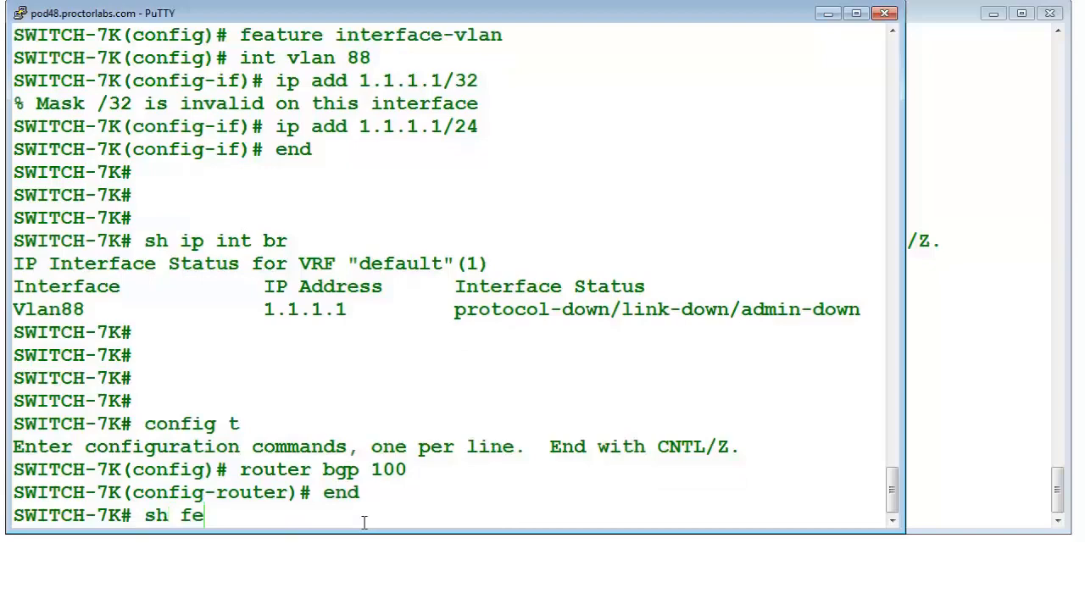
text(ature)
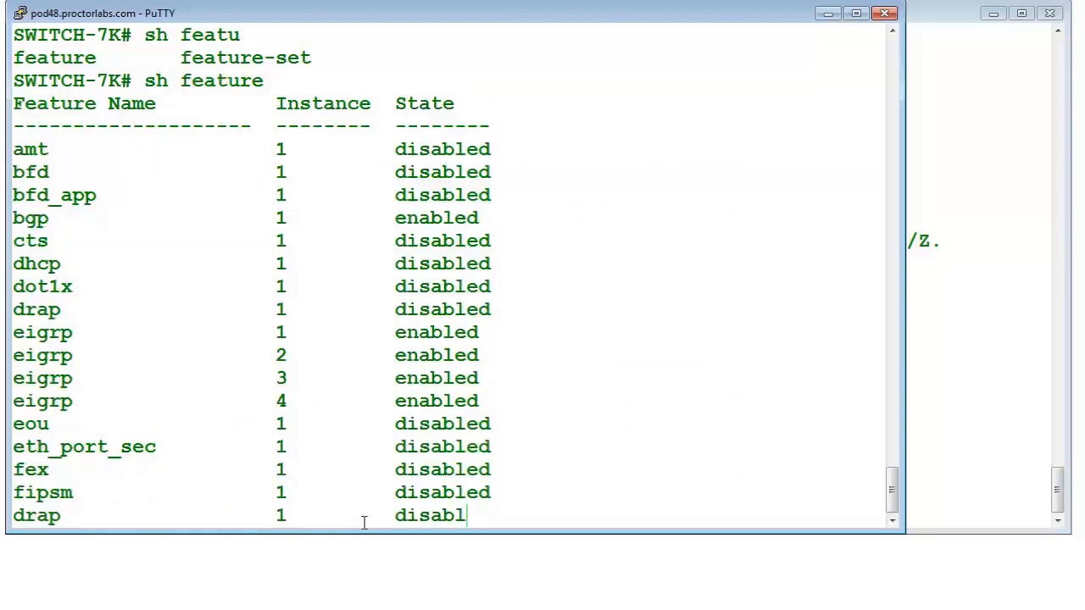
key(space)
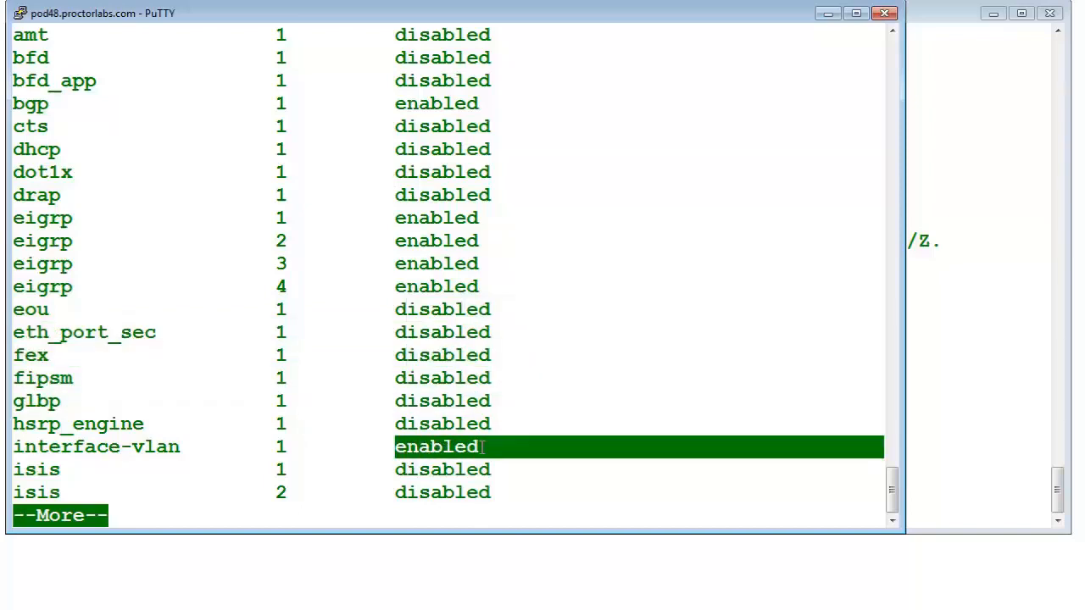
key(space)
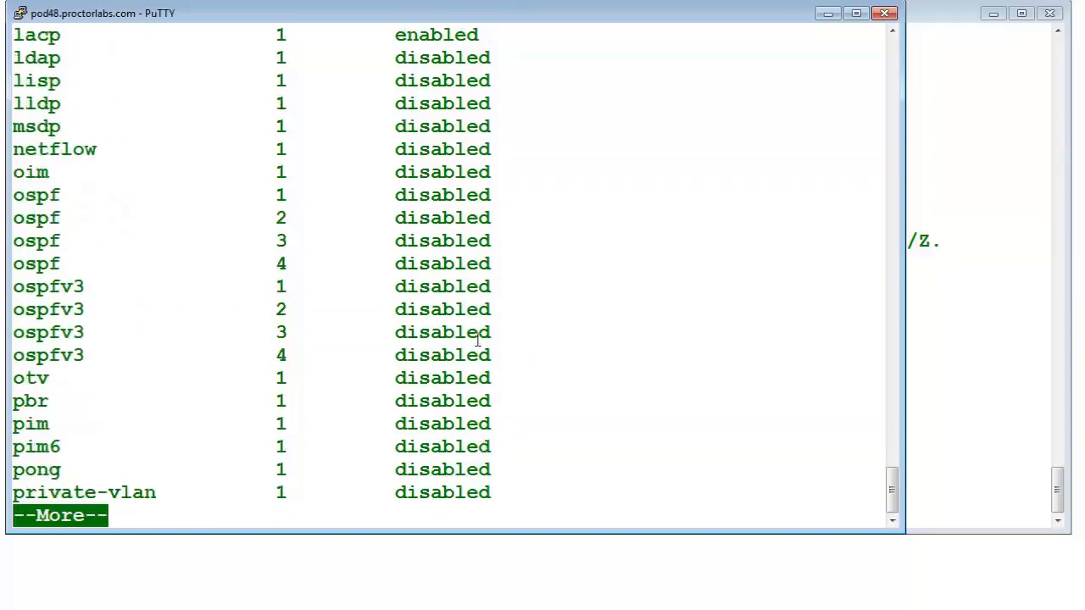
text(config t)
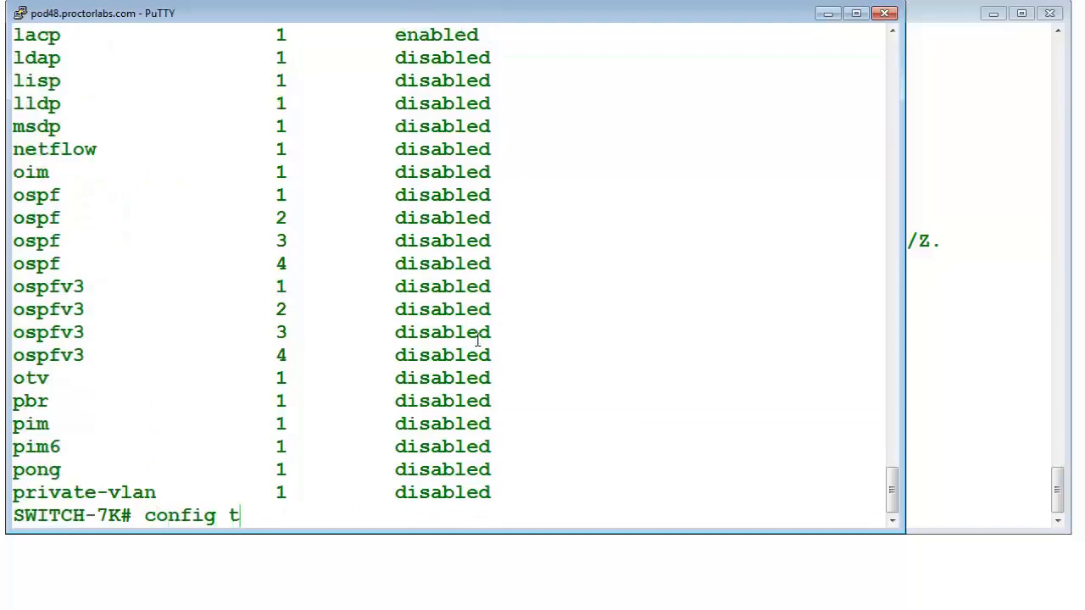
text(router os 1)
text(fea)
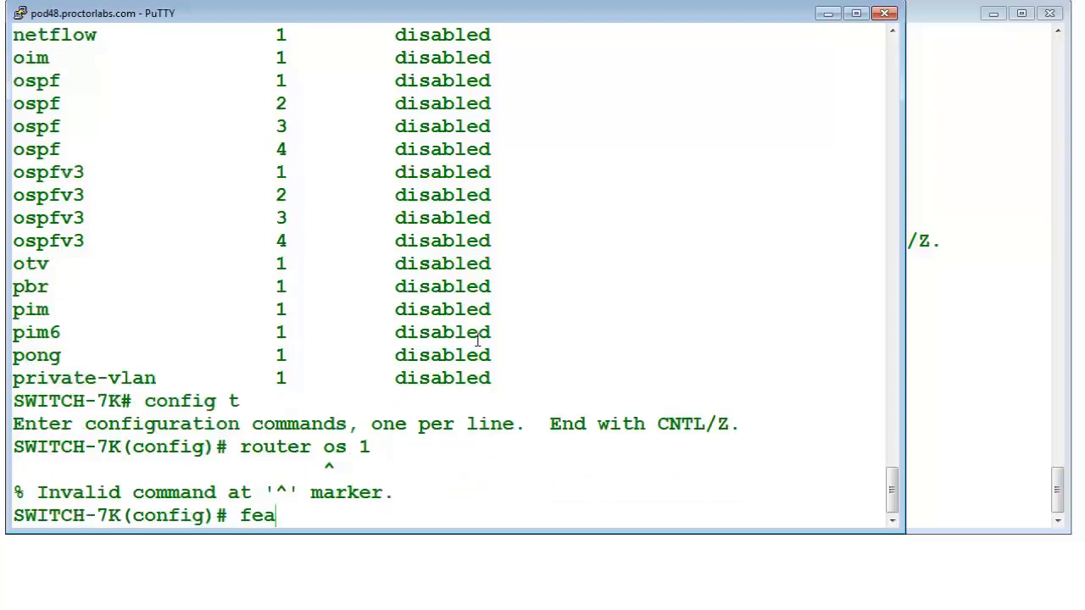
On SWITCH-7K, enable the OSPF feature, start 'router ospf 1', and exit config mode
text(tru)
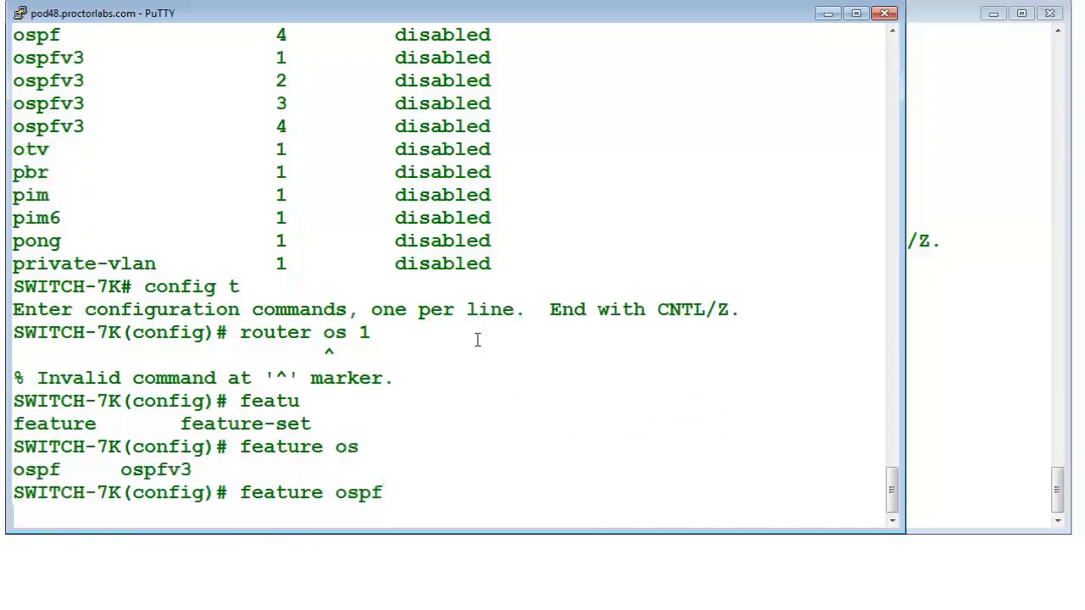
text(router os 1)
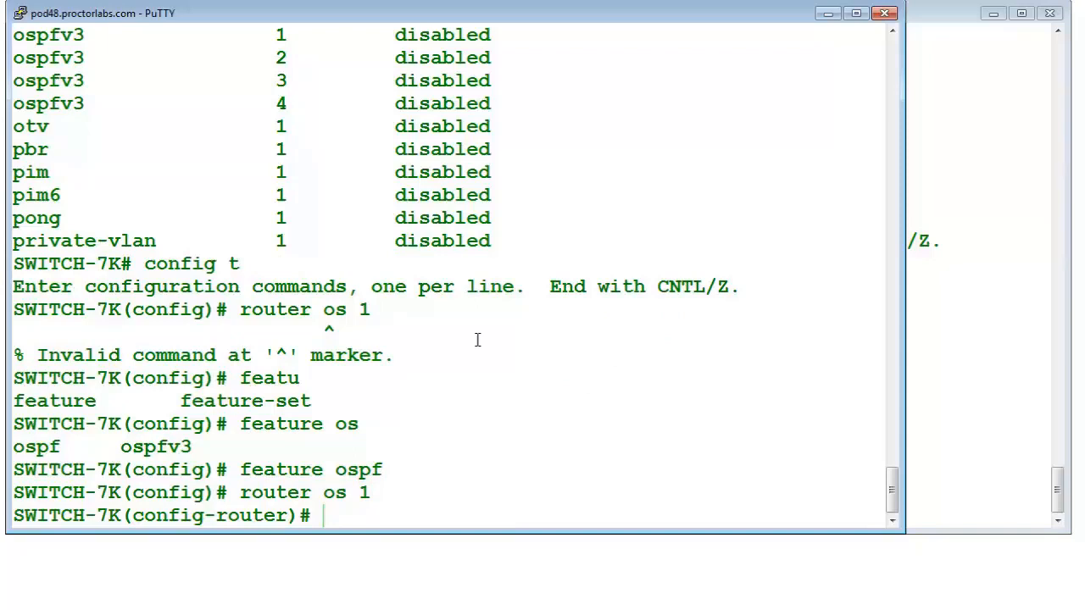
text(end)
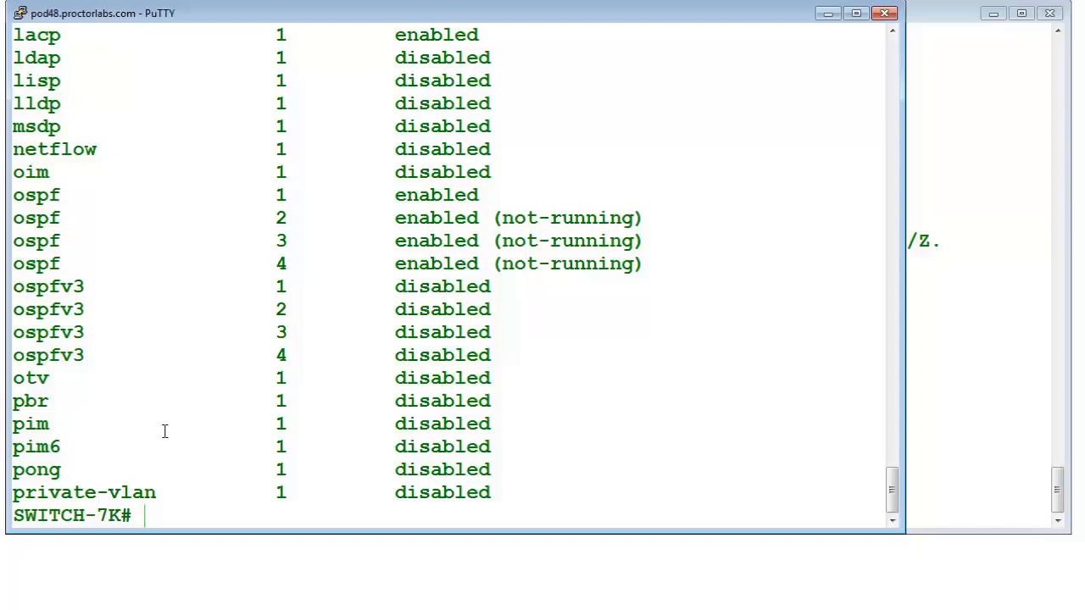
Run 'sh feature-set' on SWITCH-7K, then switch to the Nexus5K-1 console window
text(sh feau)
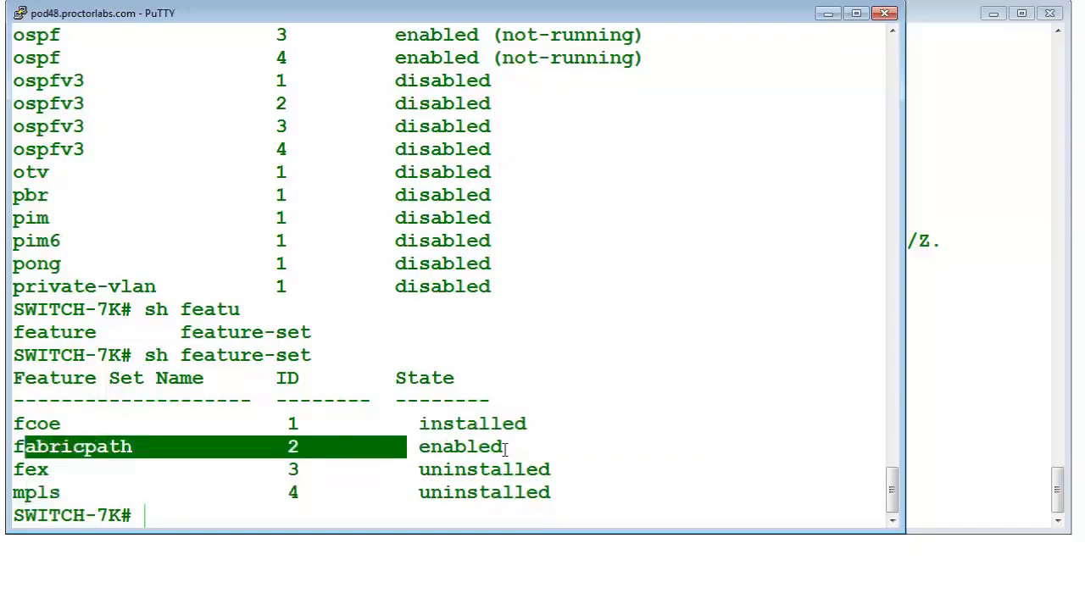
mouse_move(209, 421)
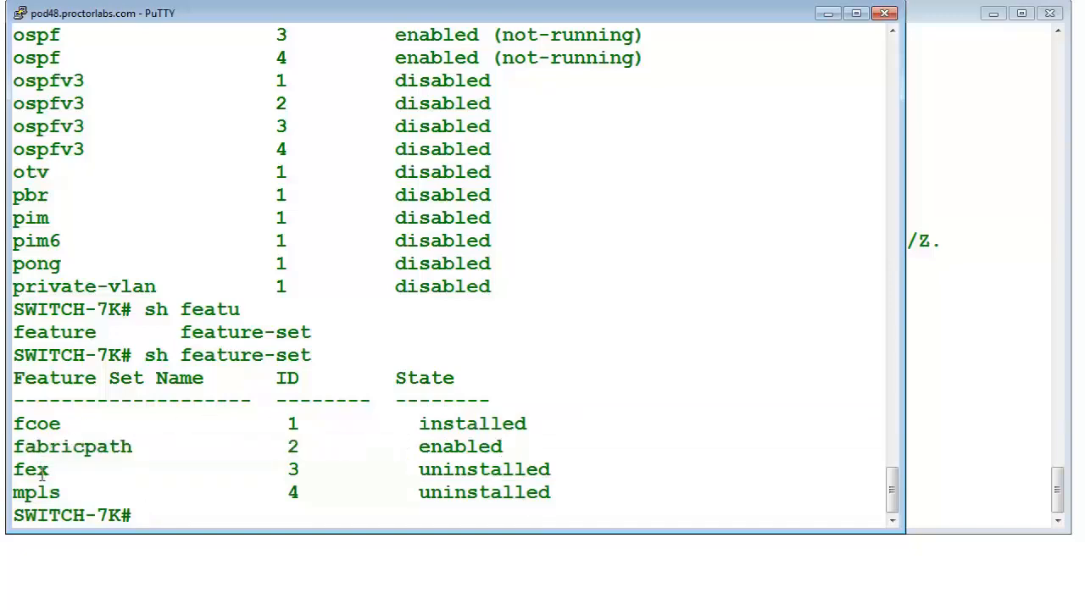
double_click(36, 423)
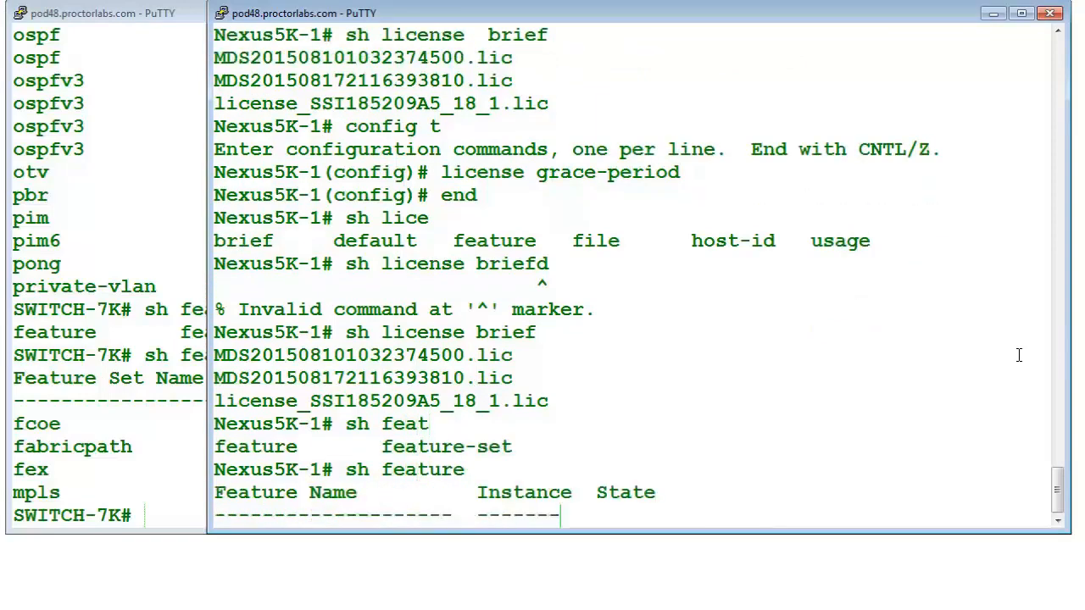
Page through Nexus5K-1's feature list showing OSPF disabled, and attempt 'router ospf 1'
key(Return)
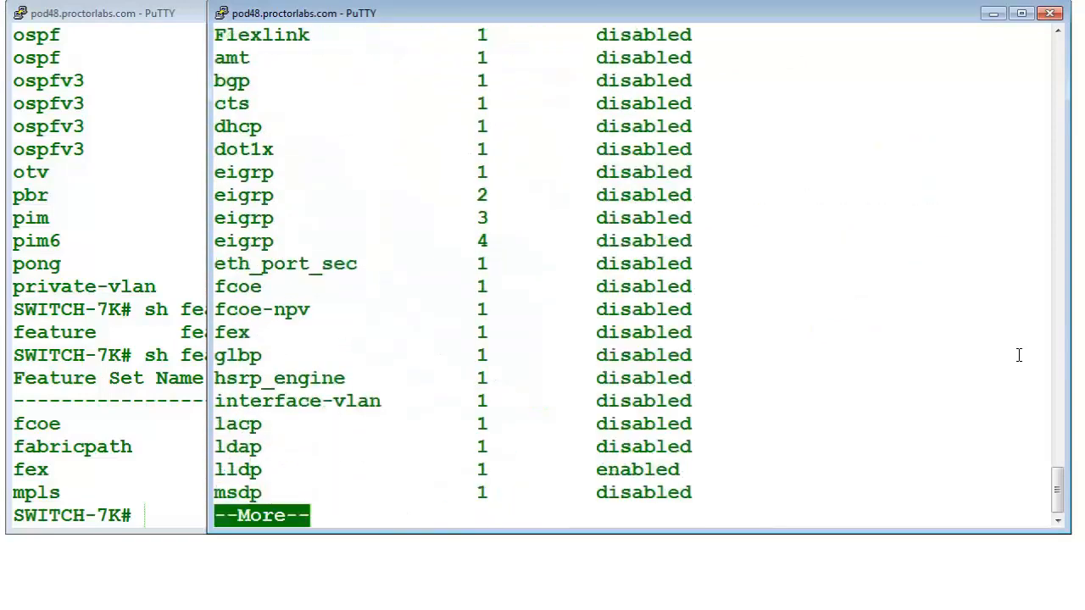
key(space)
text(config t)
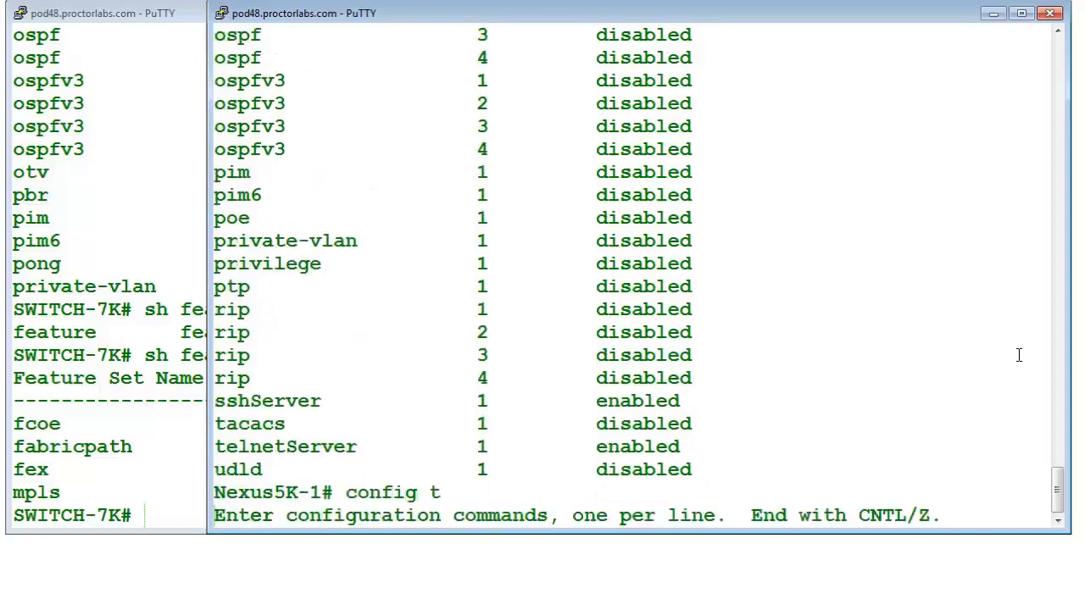
text(router os 1)
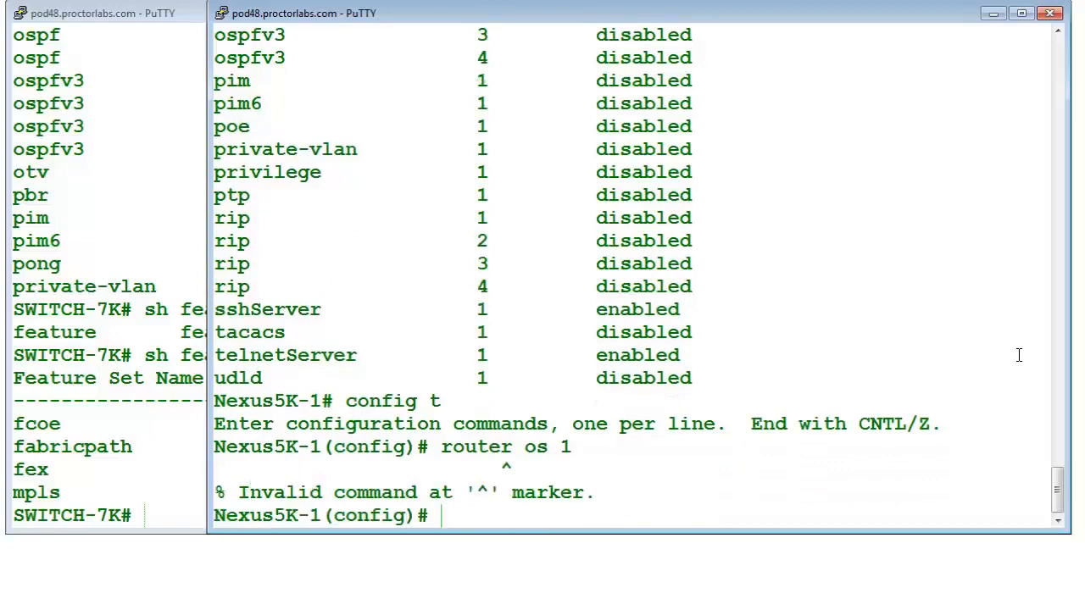
text(feau)
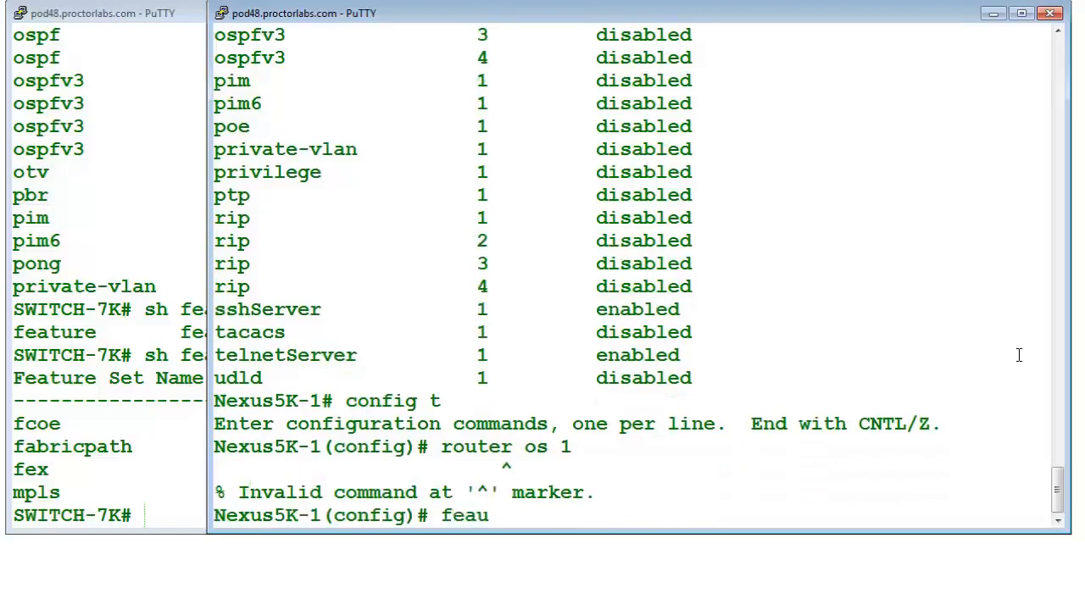